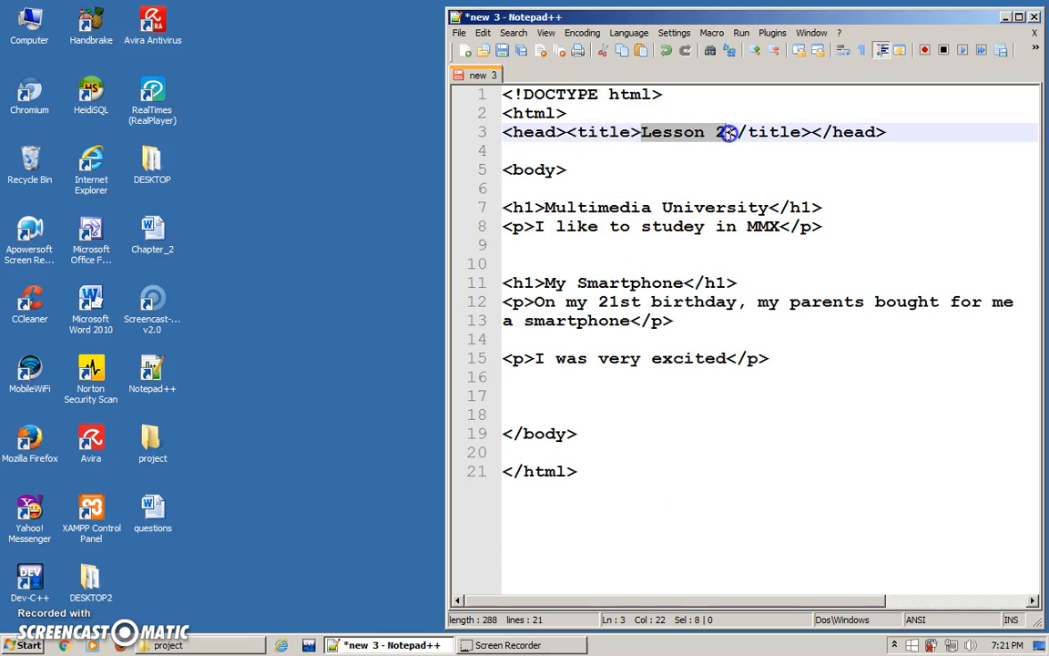
Save the new Lesson 2 page into the project folder as lesson2 with All types selected.
{"action": "left_click", "coordinate": [503, 357]}
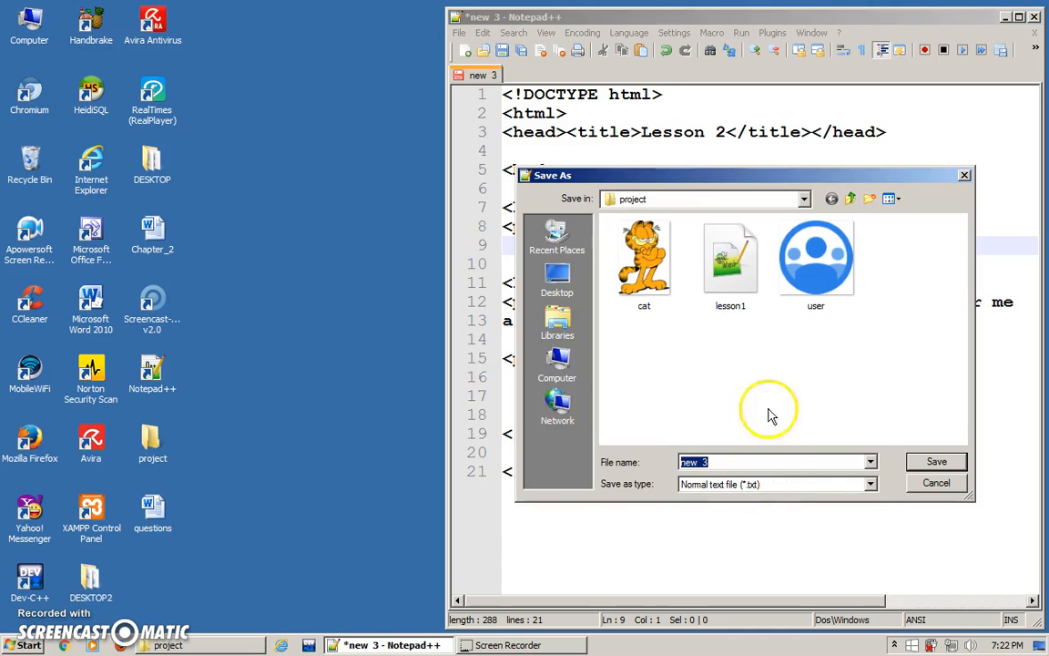
{"action": "type", "text": "lesson2"}
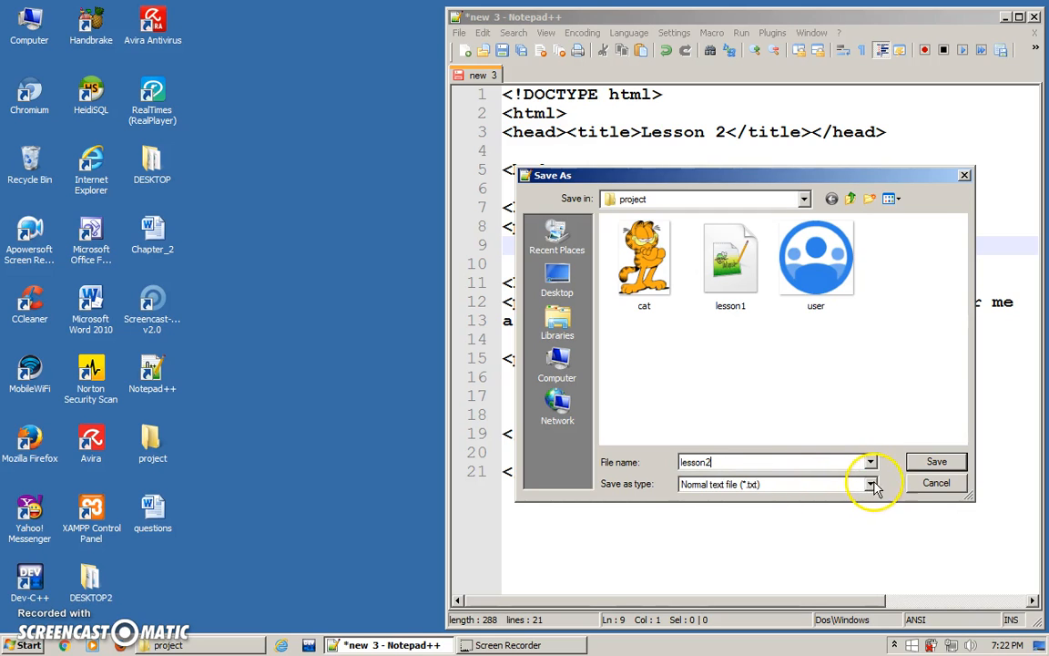
{"action": "left_click", "coordinate": [871, 484]}
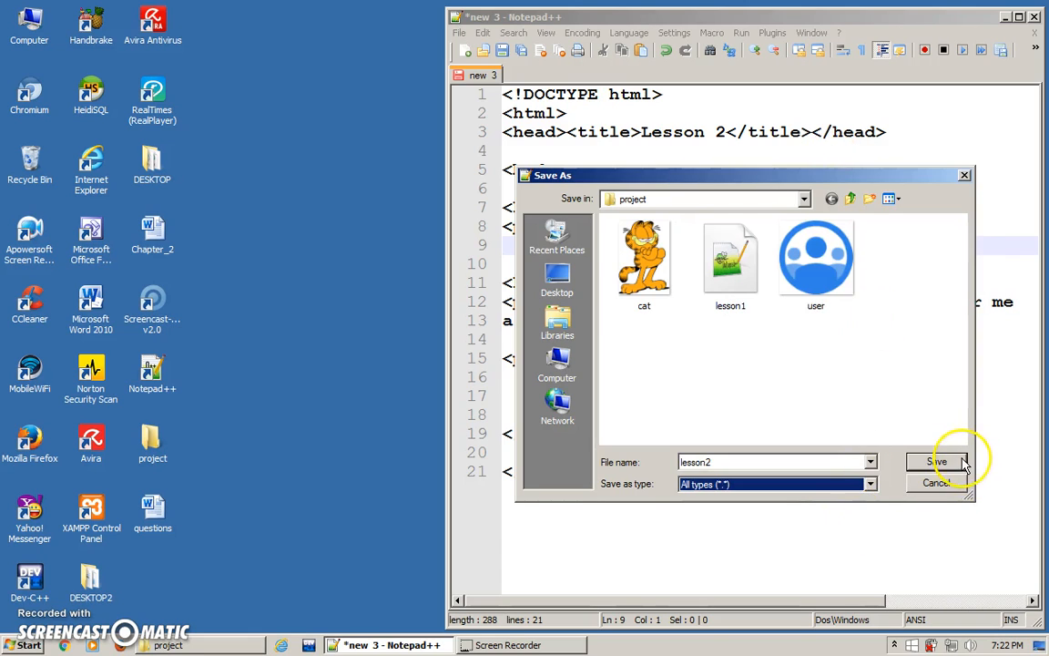
{"action": "left_click", "coordinate": [932, 463]}
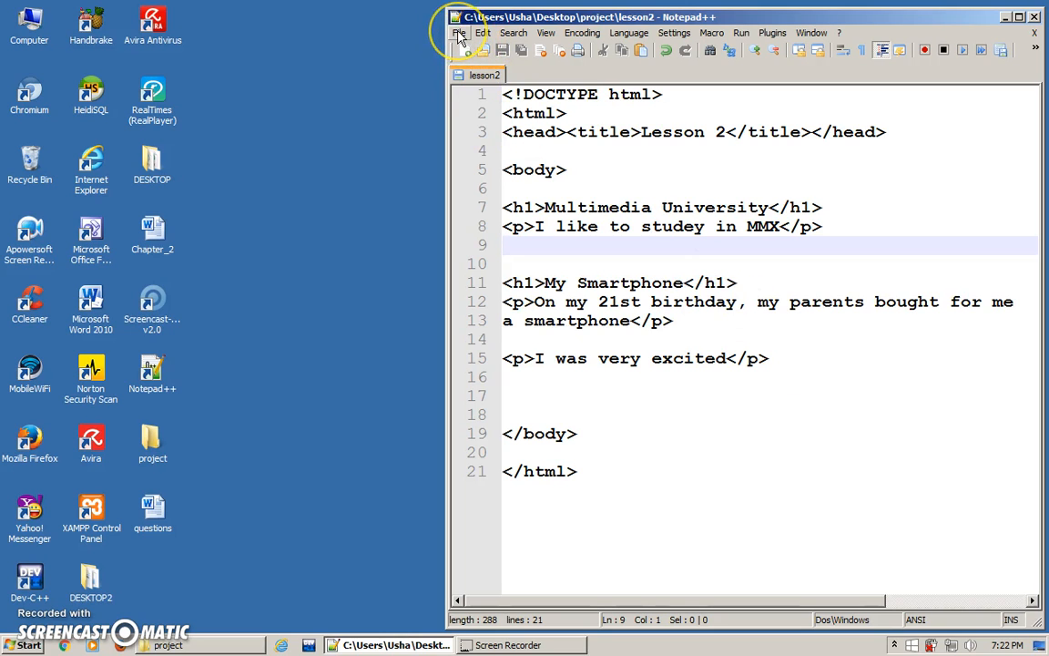
Save the page again as lesson2.html with All types so HTML highlighting applies.
{"action": "left_click", "coordinate": [458, 32]}
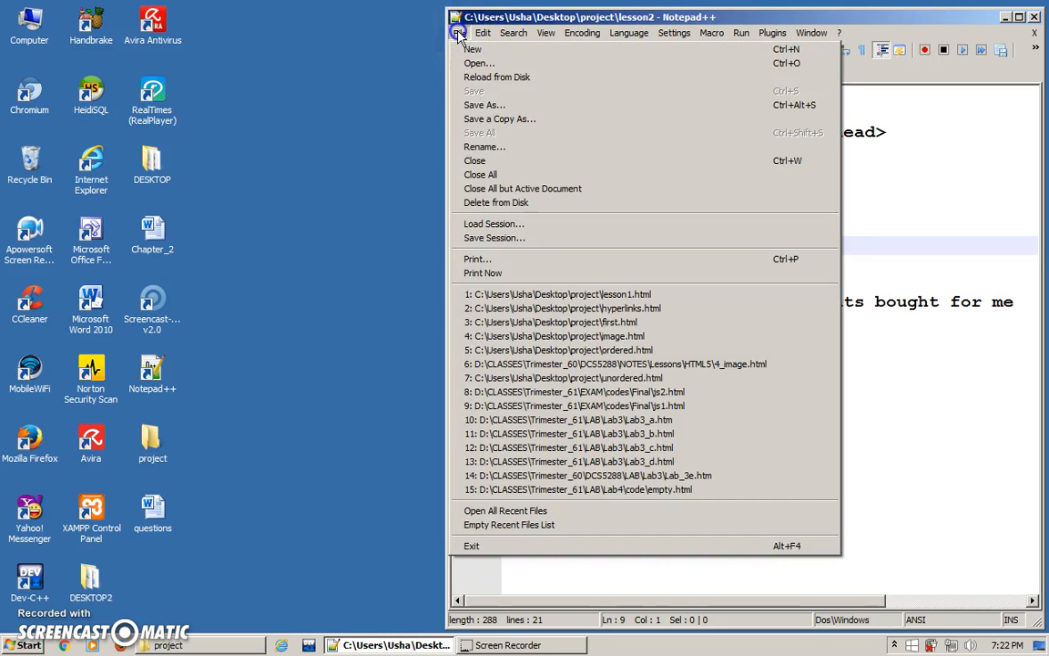
{"action": "mouse_move", "coordinate": [484, 104]}
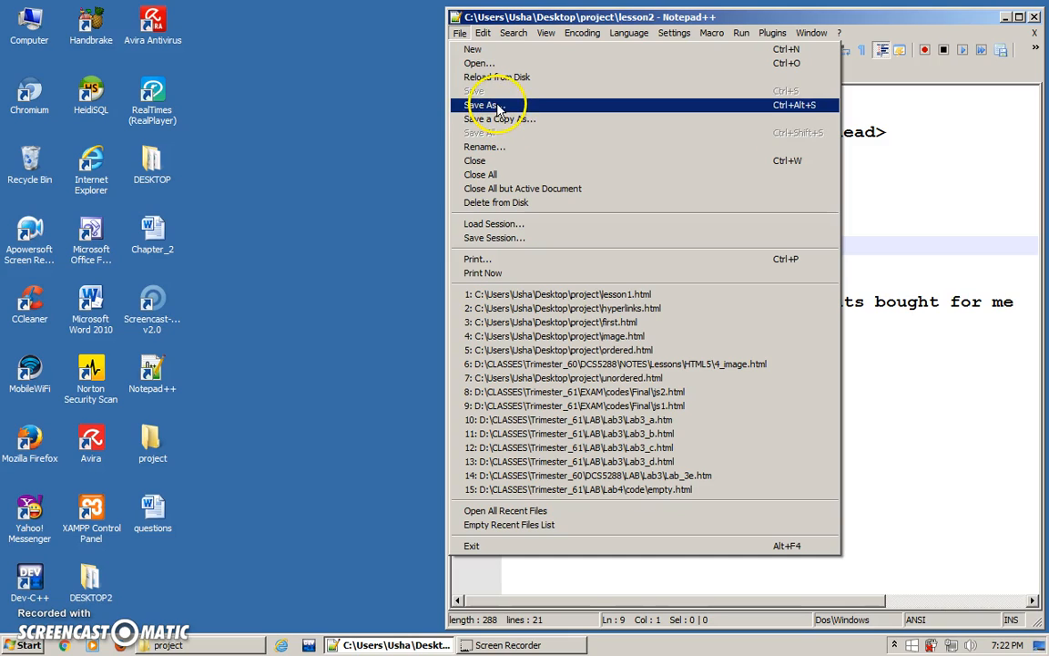
{"action": "left_click", "coordinate": [482, 104]}
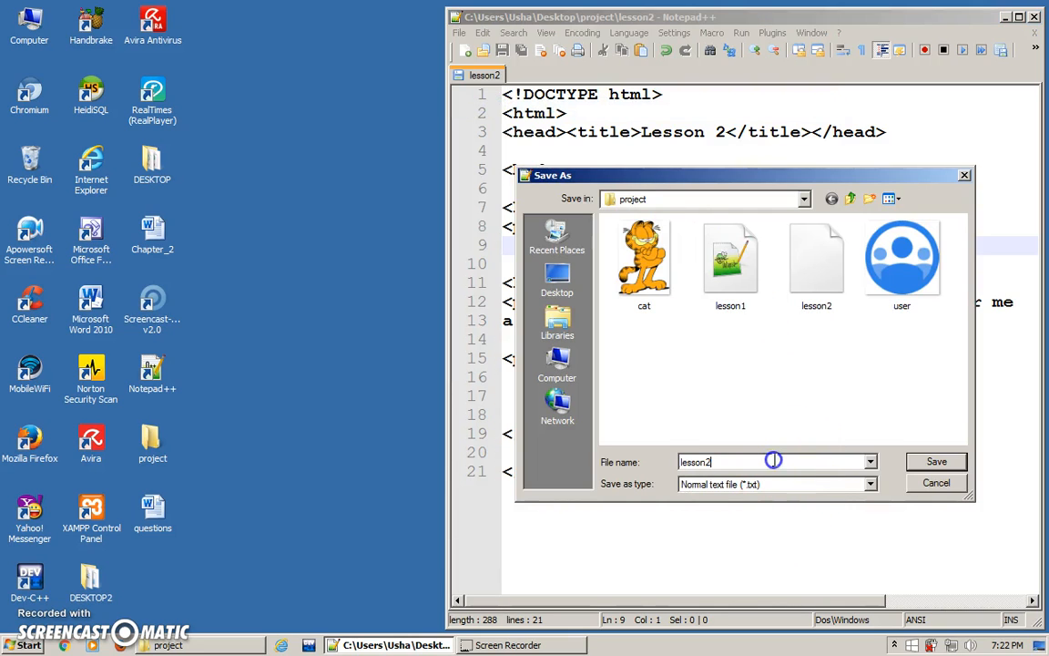
{"action": "type", "text": ".html"}
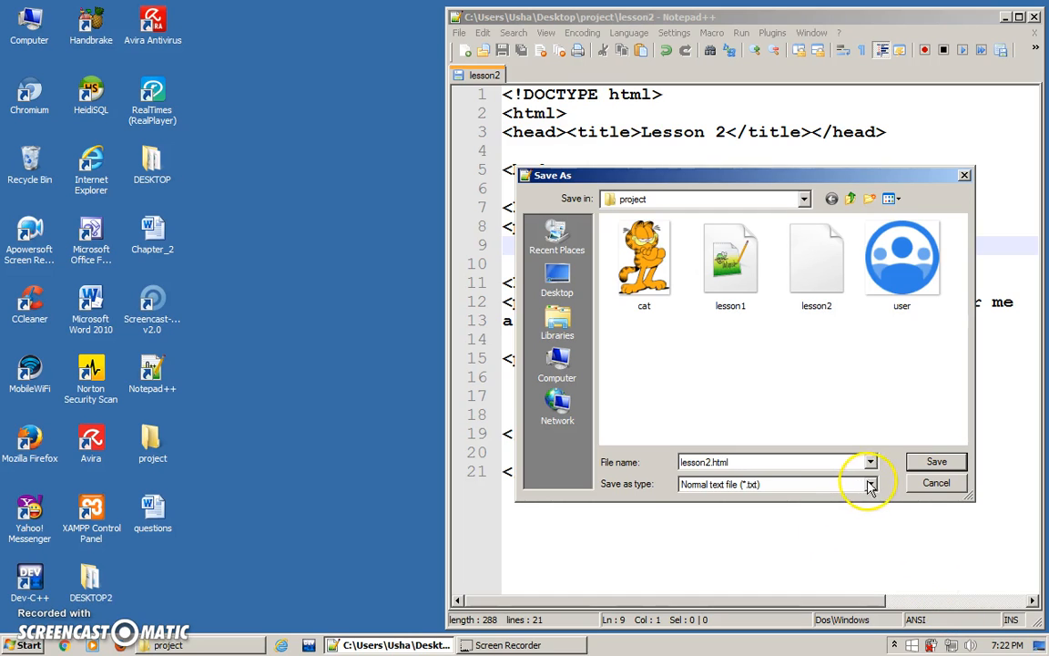
{"action": "left_click", "coordinate": [869, 485]}
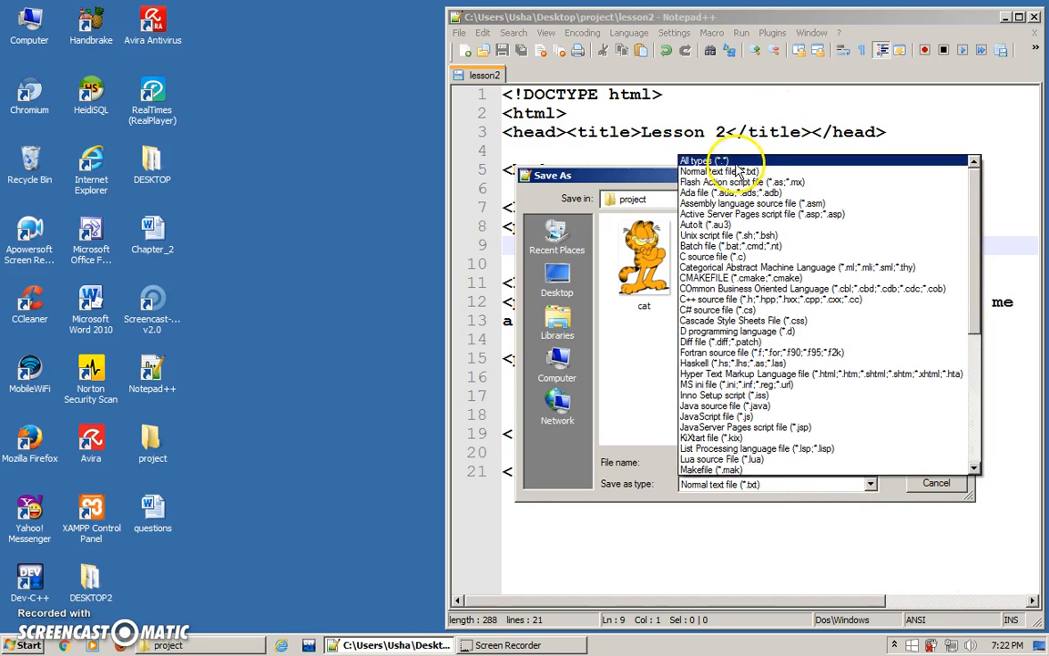
{"action": "left_click", "coordinate": [703, 160]}
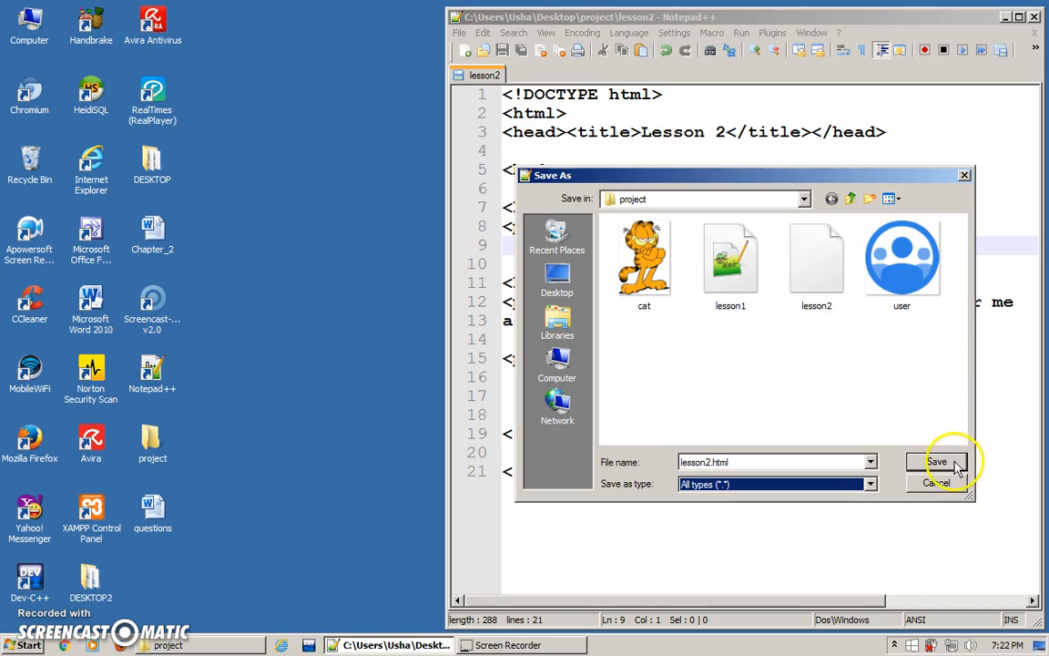
{"action": "left_click", "coordinate": [936, 462]}
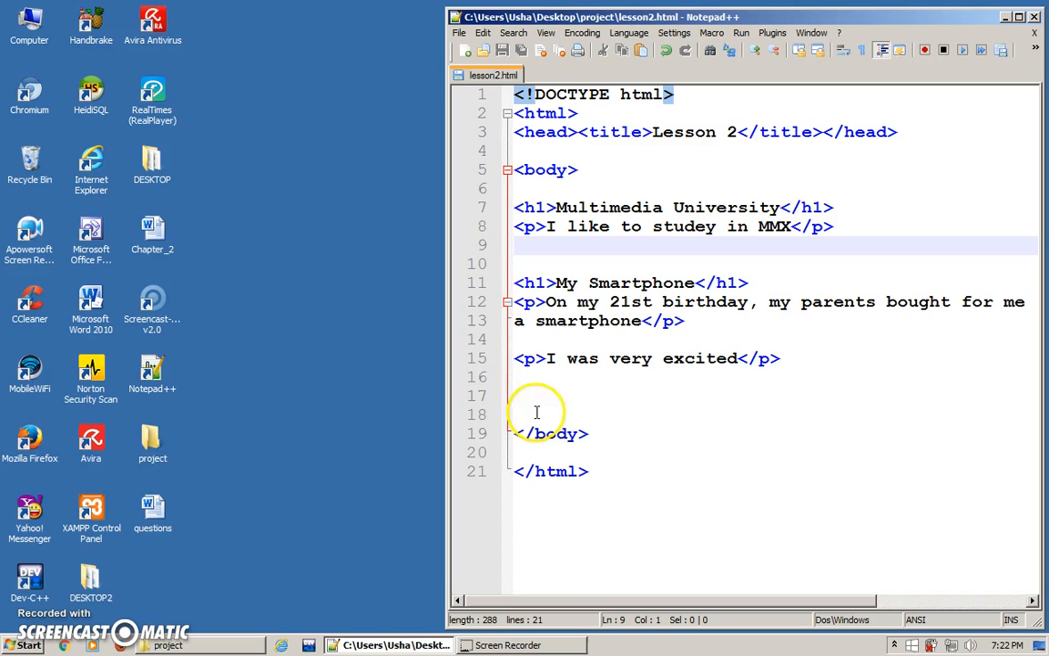
{"action": "mouse_move", "coordinate": [535, 587]}
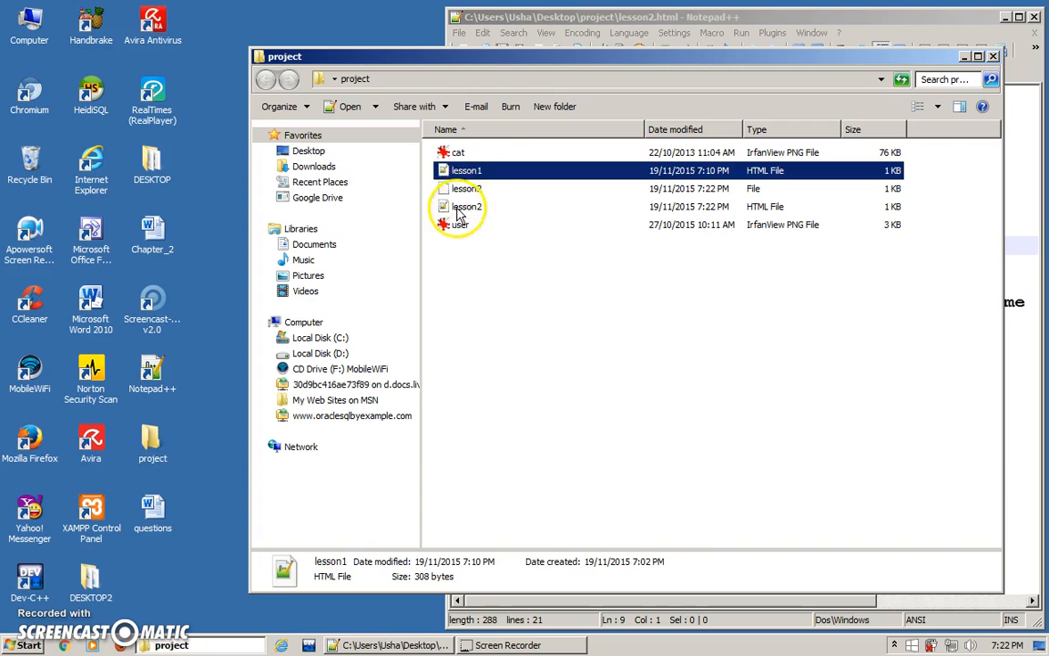
Bring up options for lesson2 in the project folder, then minimise Explorer.
{"action": "right_click", "coordinate": [466, 206]}
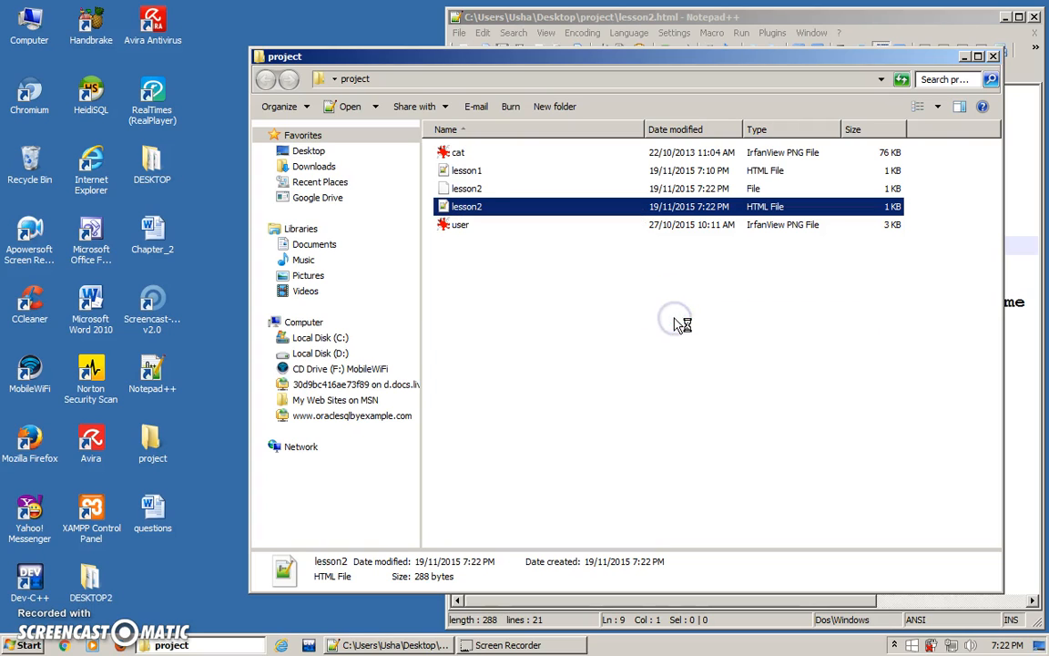
{"action": "mouse_move", "coordinate": [976, 56]}
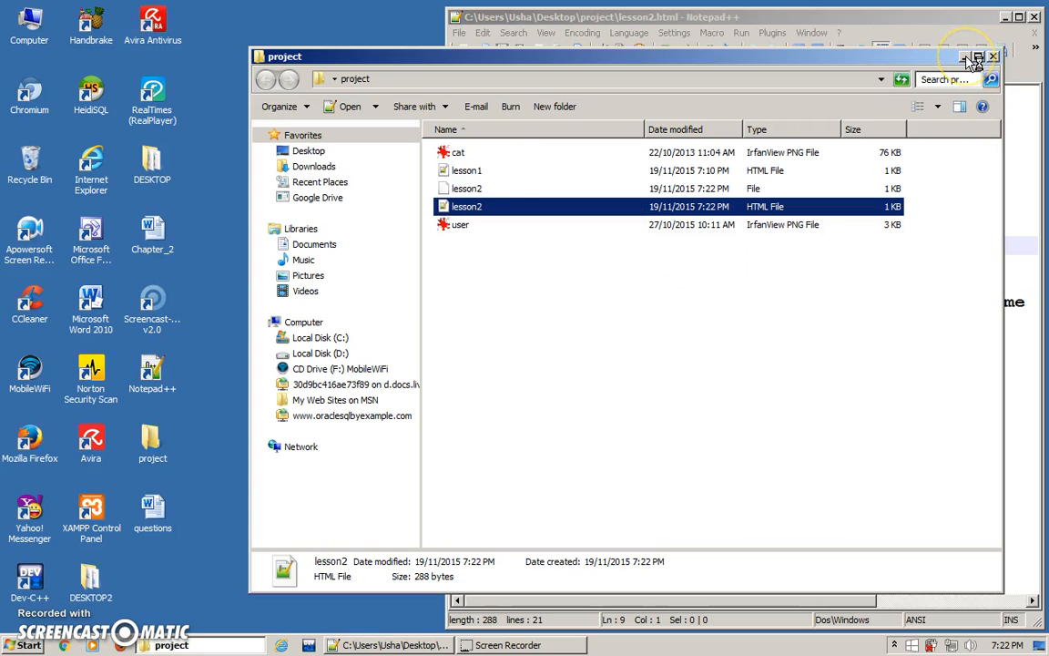
{"action": "left_click", "coordinate": [966, 55]}
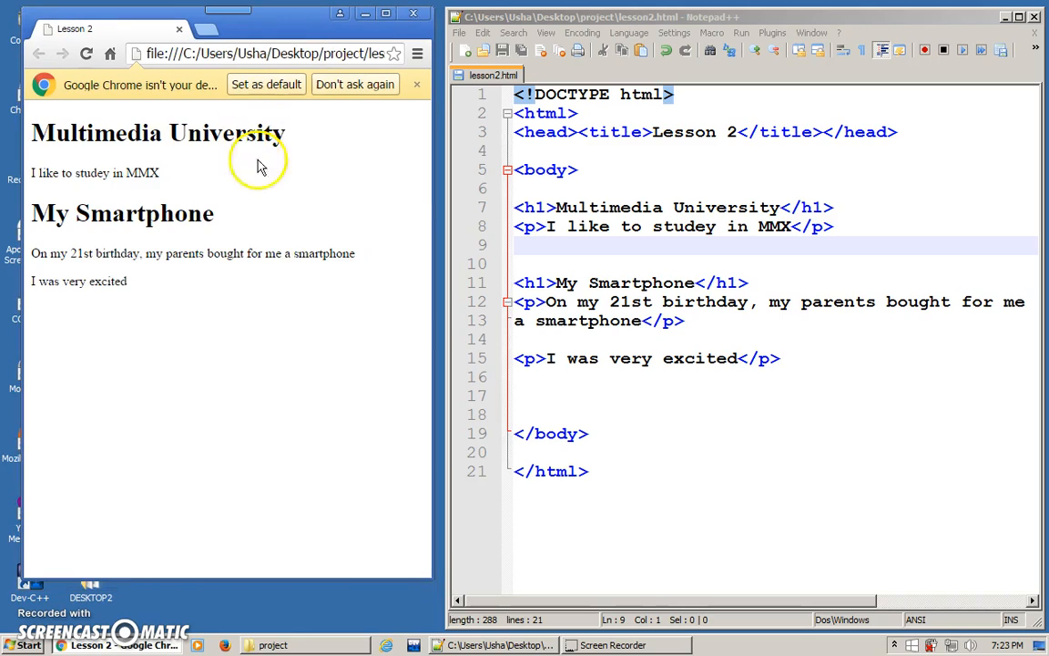
{"action": "mouse_move", "coordinate": [364, 397]}
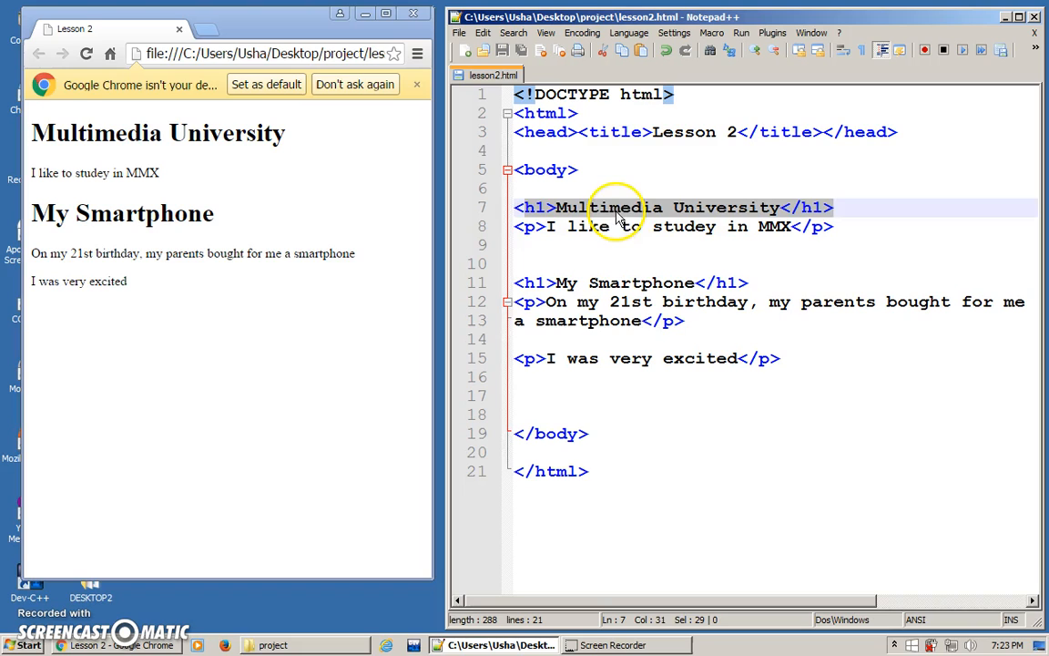
Wrap 'like' in <b></b> in the MMX paragraph, save, and check the bold in Chrome.
{"action": "left_click", "coordinate": [608, 226]}
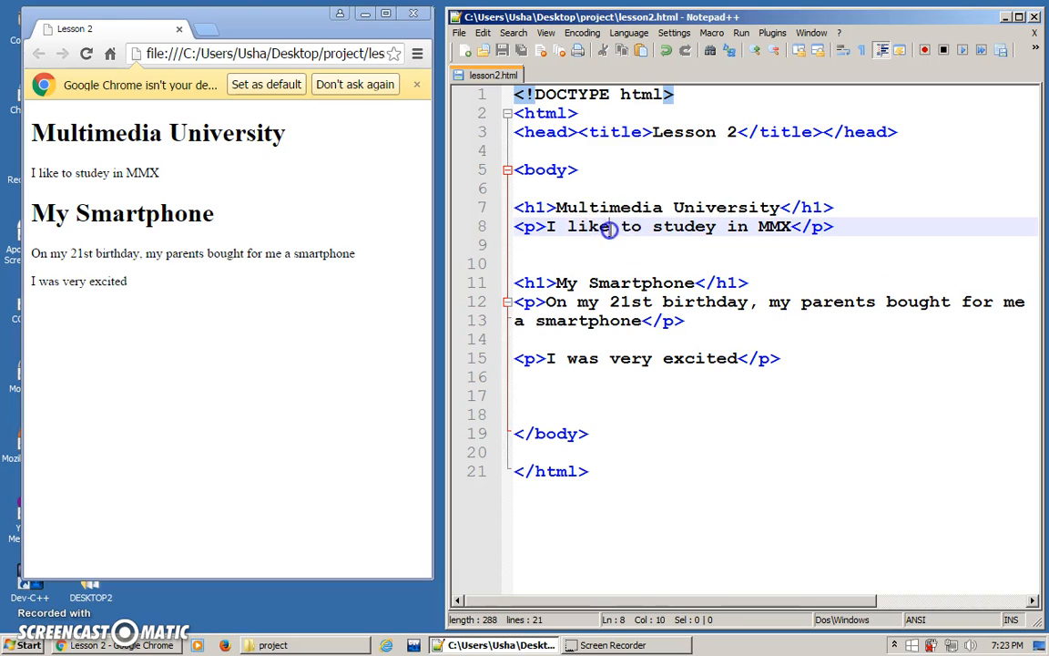
{"action": "double_click", "coordinate": [587, 226]}
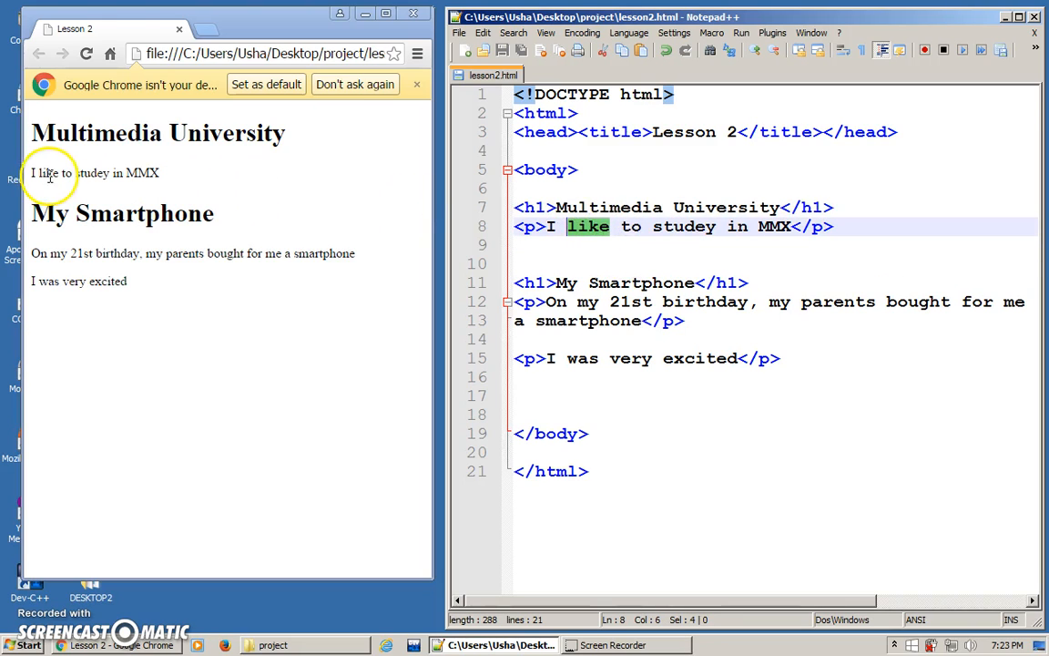
{"action": "double_click", "coordinate": [46, 173]}
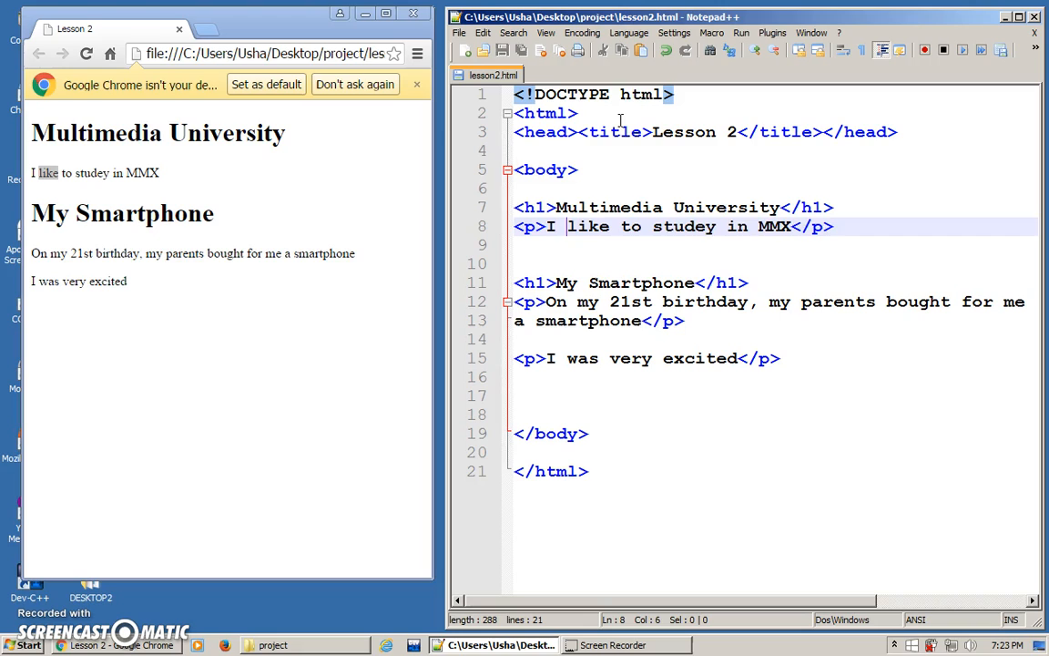
{"action": "type", "text": "<b>"}
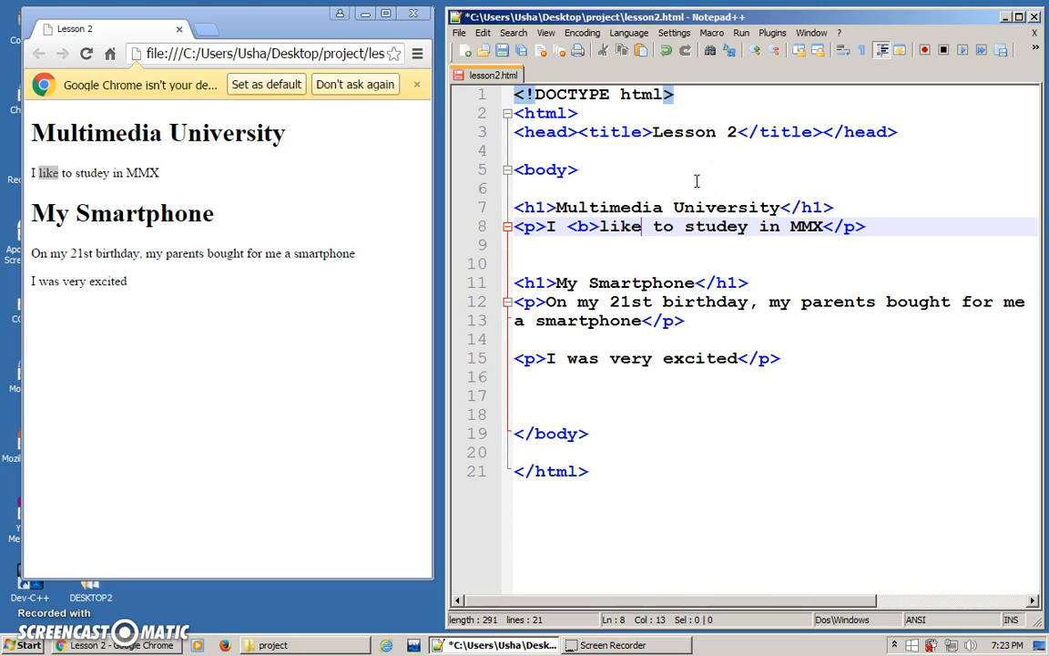
{"action": "type", "text": "</b>"}
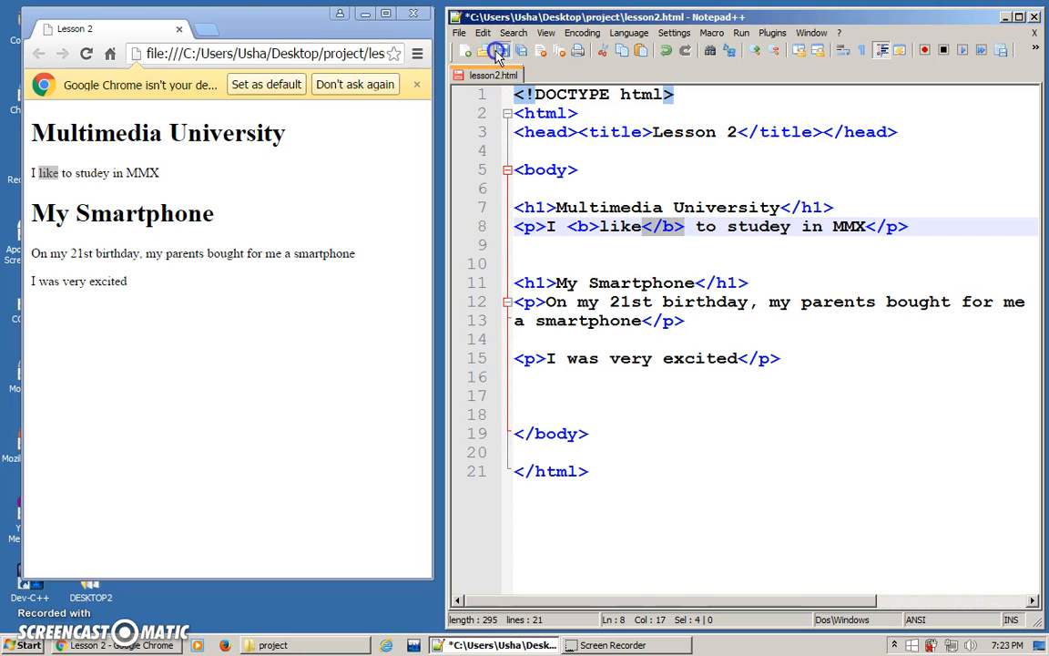
{"action": "left_click", "coordinate": [499, 51]}
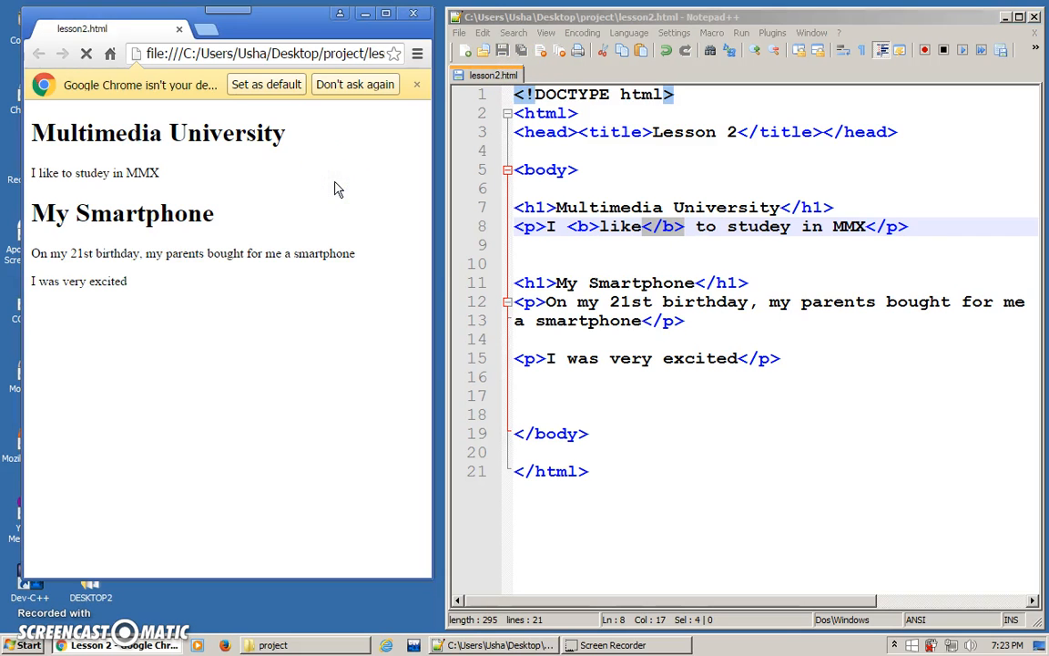
{"action": "left_click", "coordinate": [86, 55]}
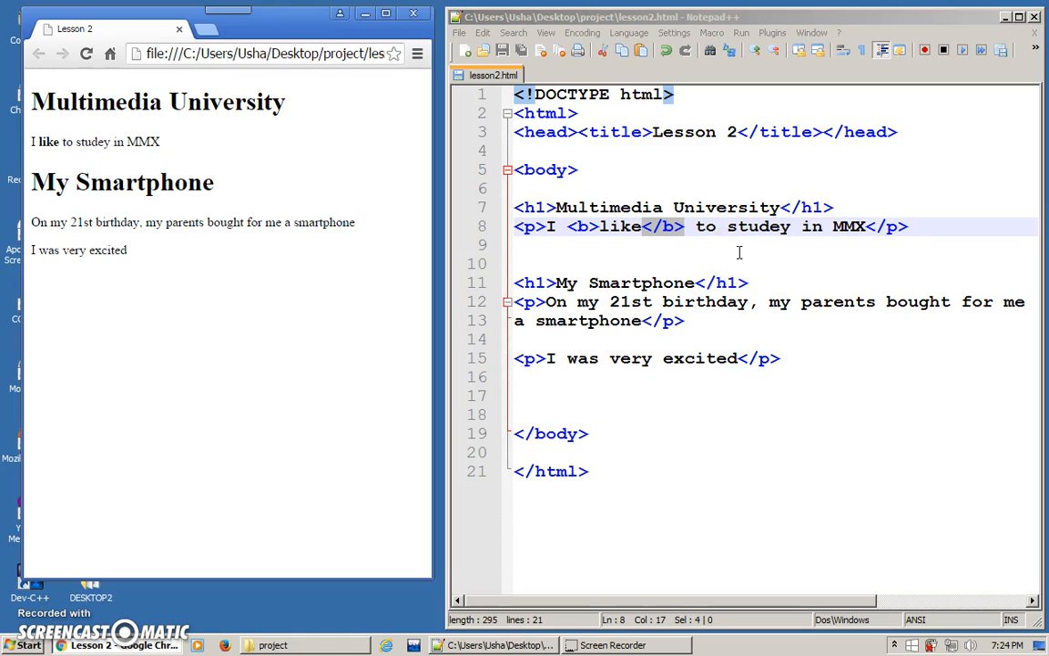
{"action": "mouse_move", "coordinate": [725, 254]}
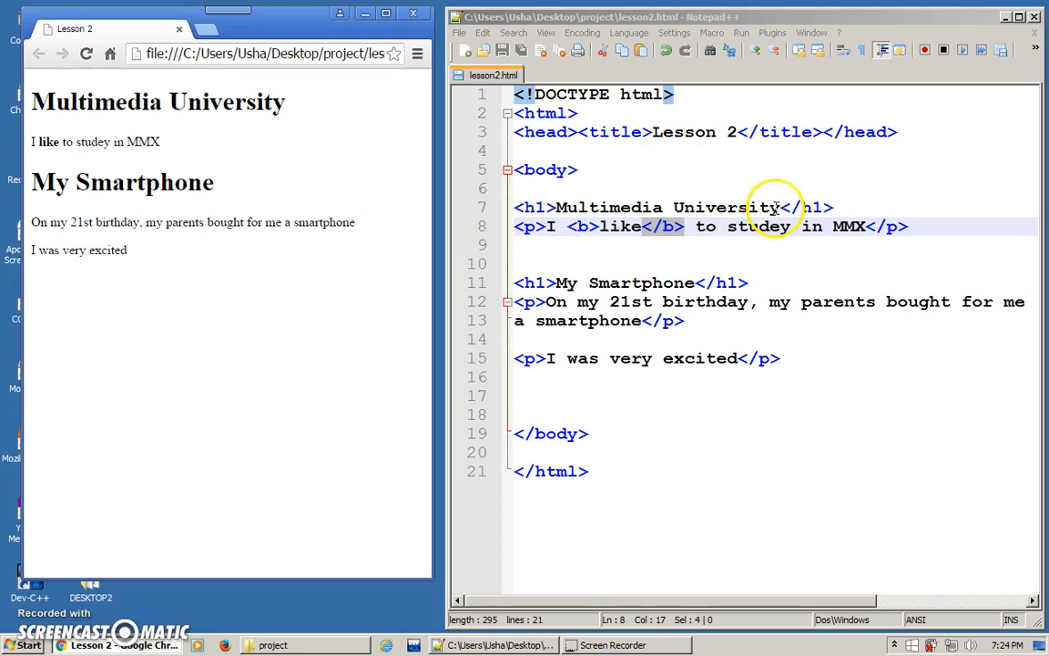
Wrap the Multimedia University heading in <u></u> and save the file.
{"action": "left_click", "coordinate": [605, 94]}
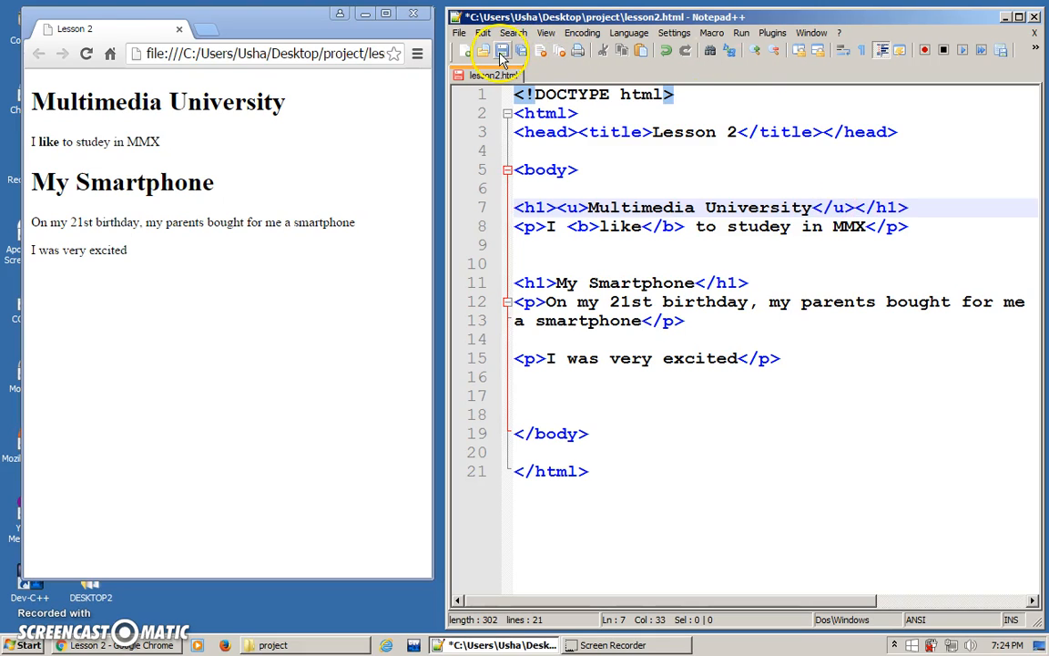
{"action": "left_click", "coordinate": [501, 51]}
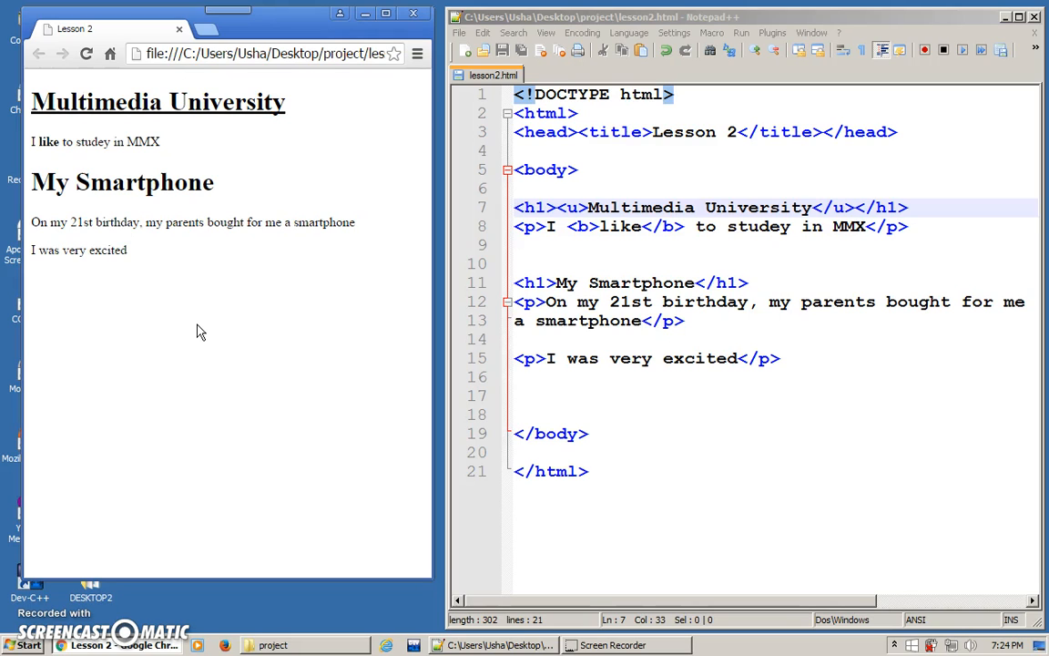
{"action": "mouse_move", "coordinate": [217, 309]}
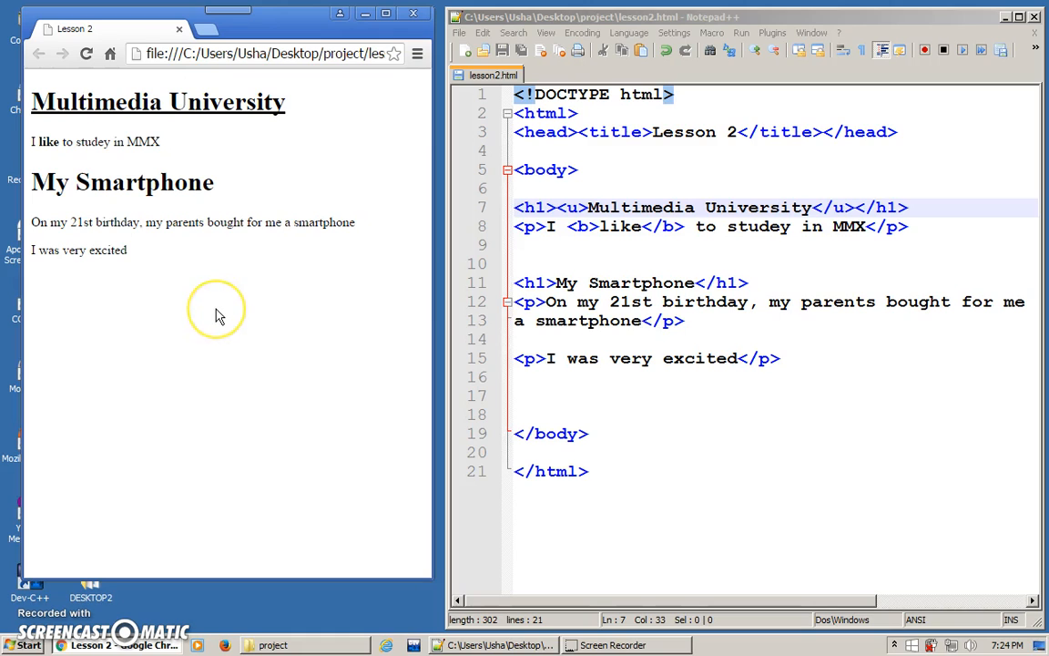
Add an opening <i> tag before 'study' in the MMX sentence.
{"action": "left_click", "coordinate": [727, 226]}
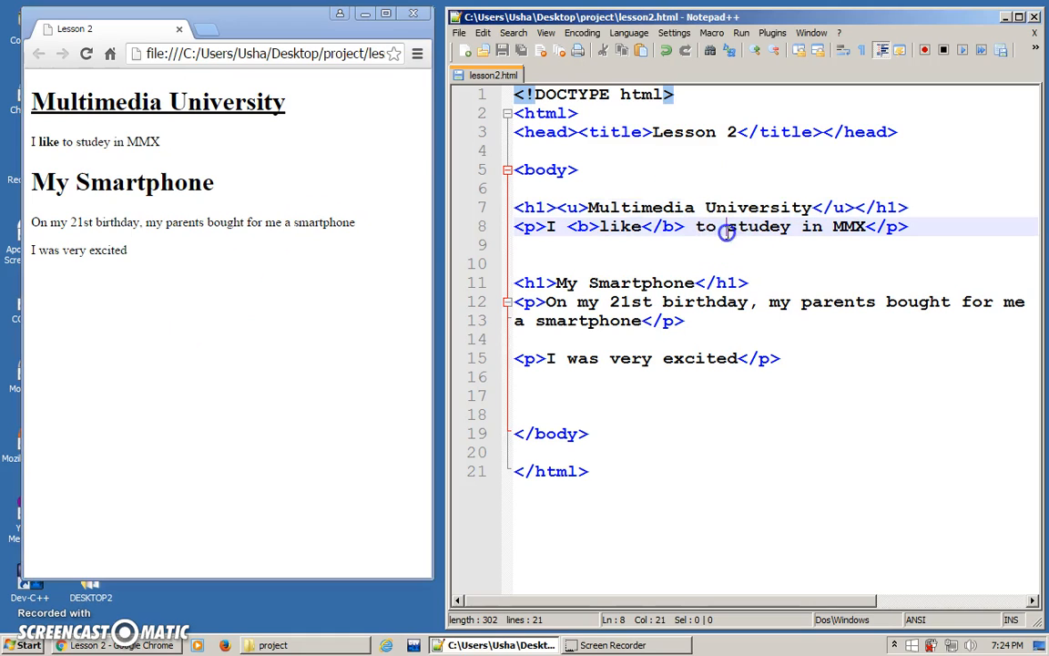
{"action": "mouse_move", "coordinate": [790, 244]}
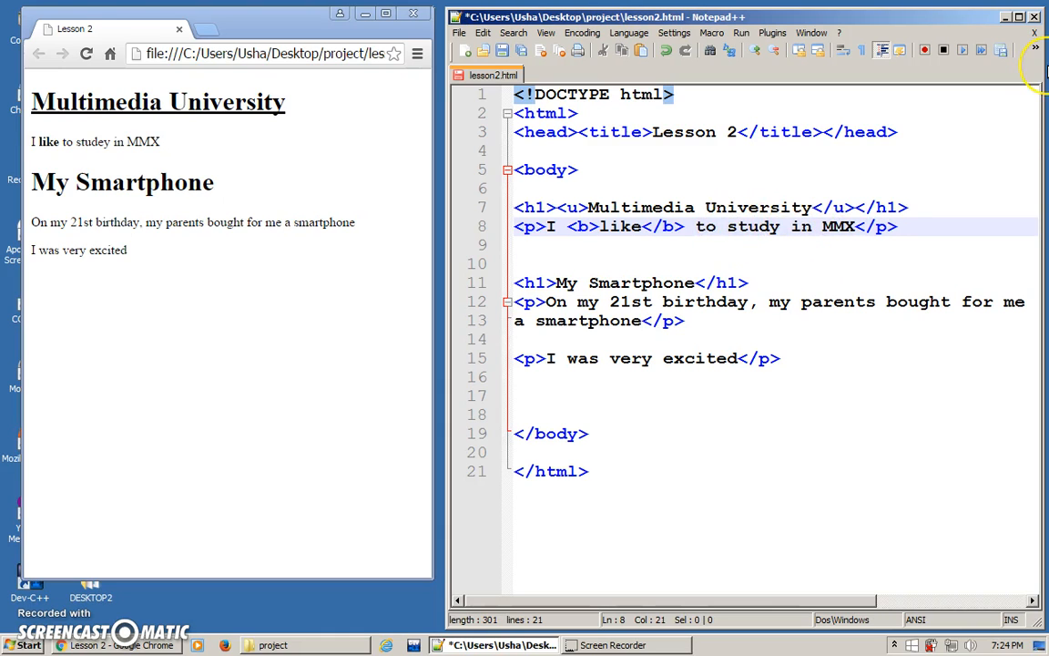
{"action": "type", "text": "<i>"}
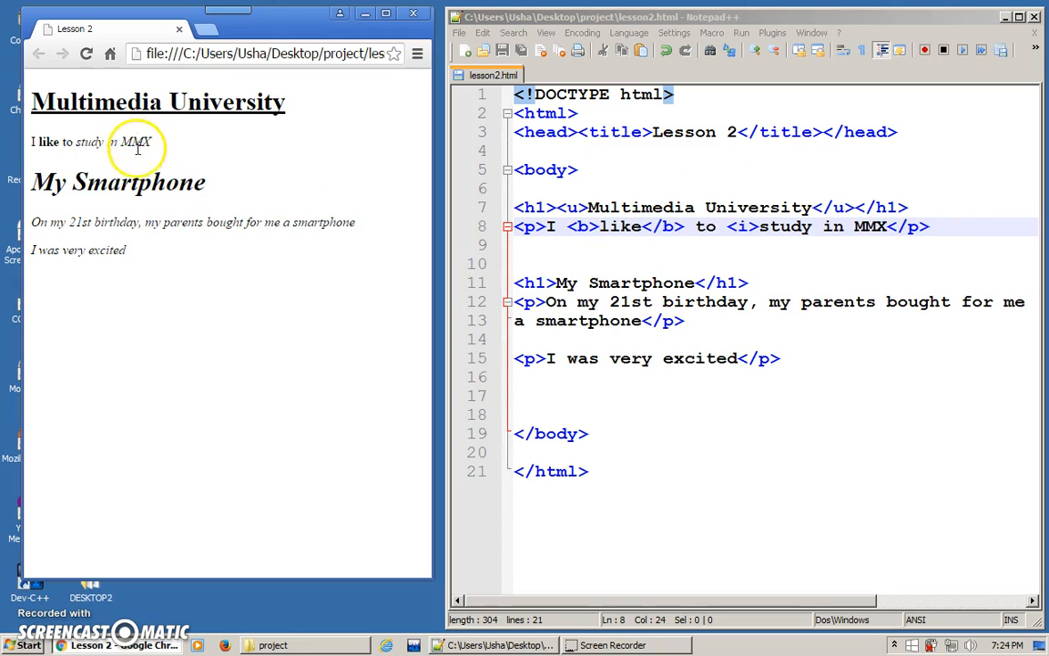
{"action": "mouse_move", "coordinate": [200, 341]}
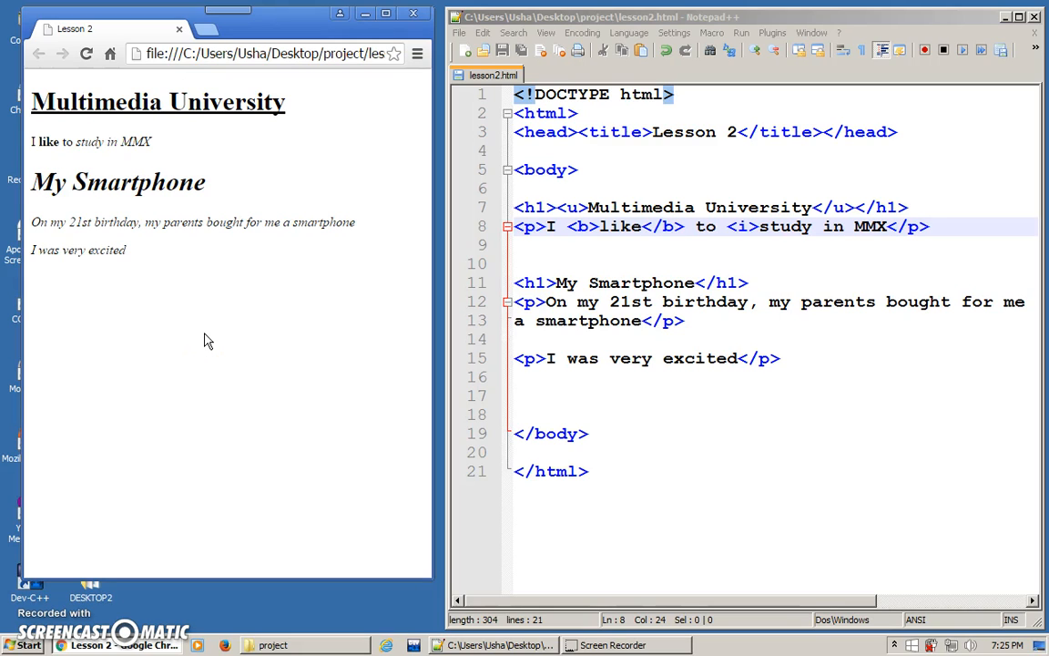
{"action": "mouse_move", "coordinate": [364, 277]}
{"action": "type", "text": "</i>"}
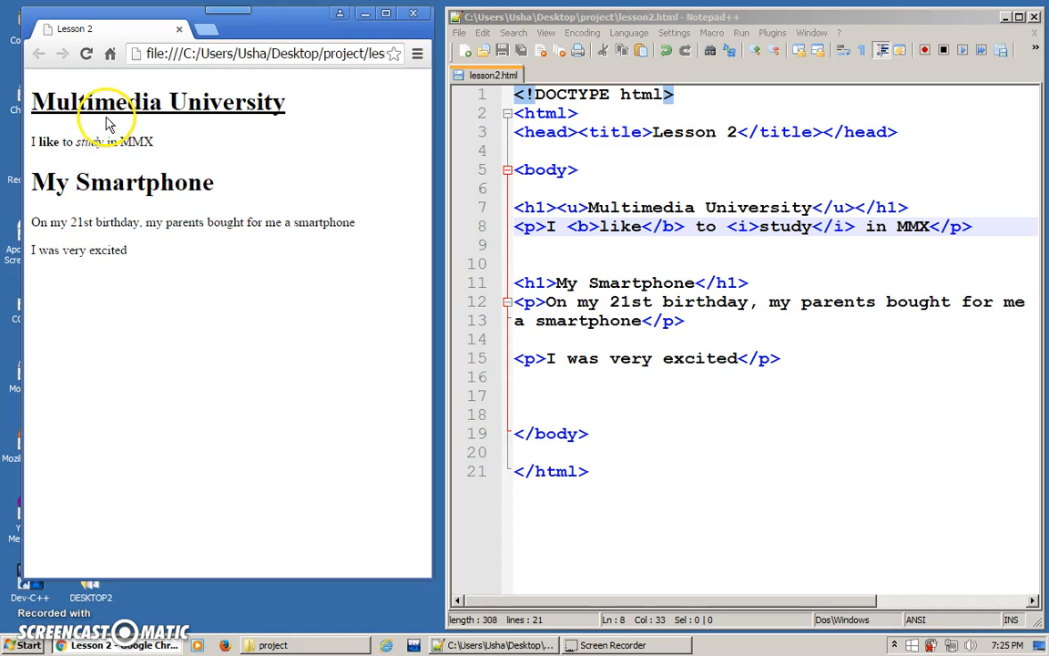
{"action": "mouse_move", "coordinate": [91, 145]}
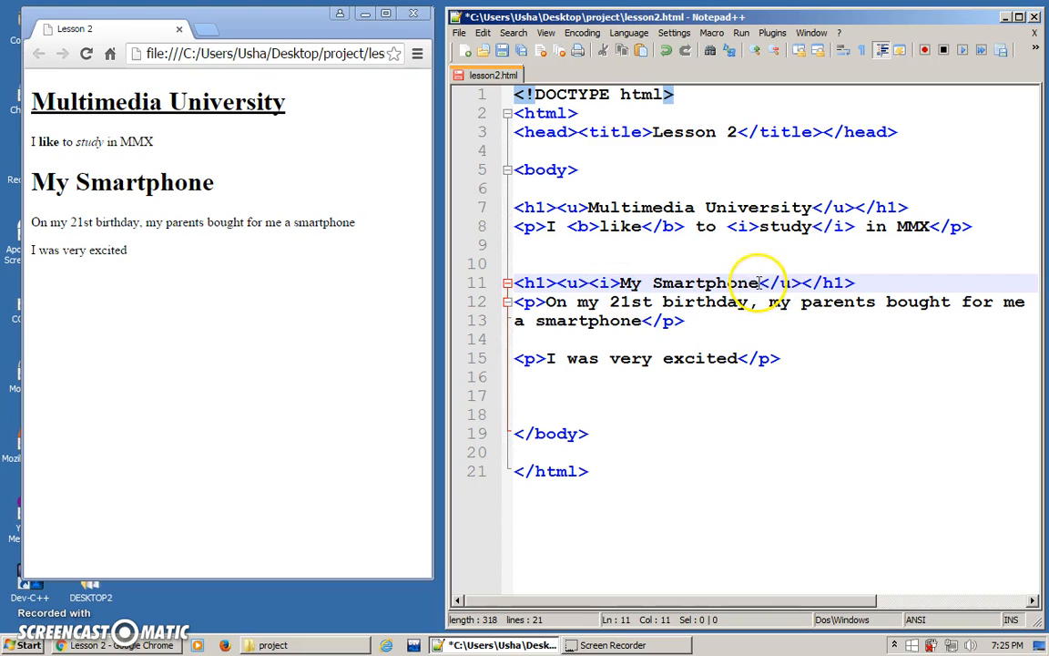
Close the italic with </i> after My Smartphone inside the h1.
{"action": "type", "text": "</i></"}
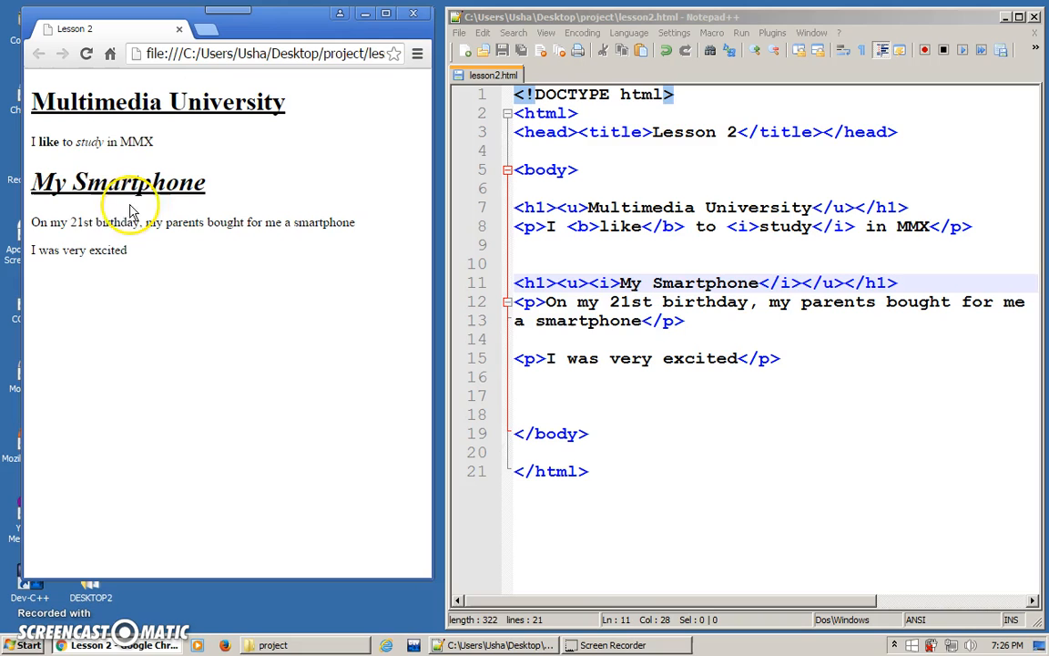
{"action": "mouse_move", "coordinate": [65, 176]}
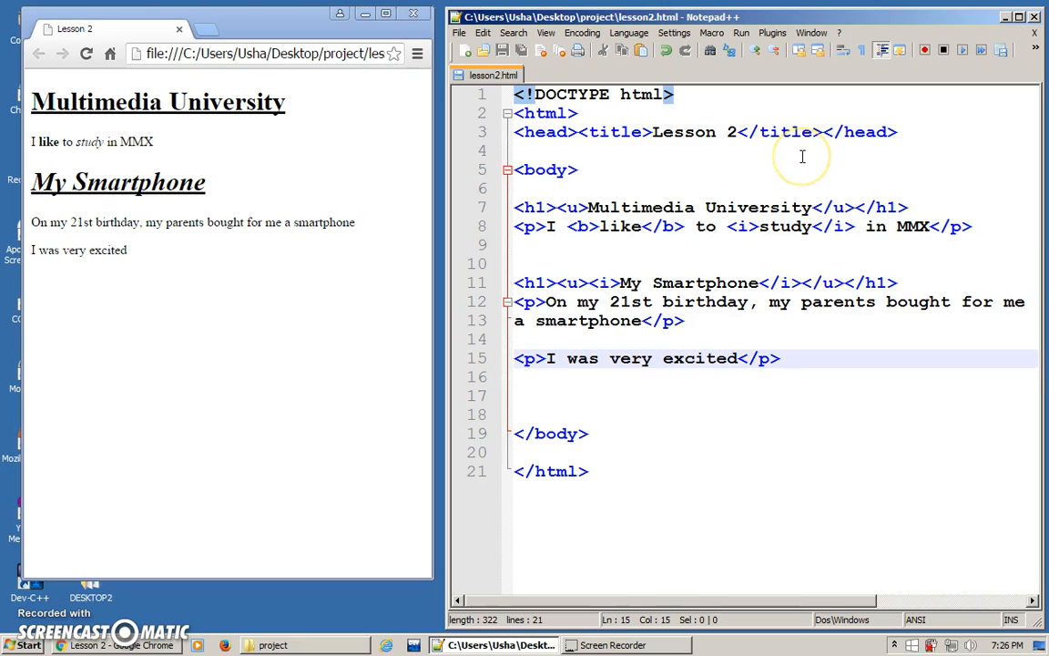
Wrap 'excited' in <em></em> and confirm it renders italic in Chrome.
{"action": "type", "text": "<em>"}
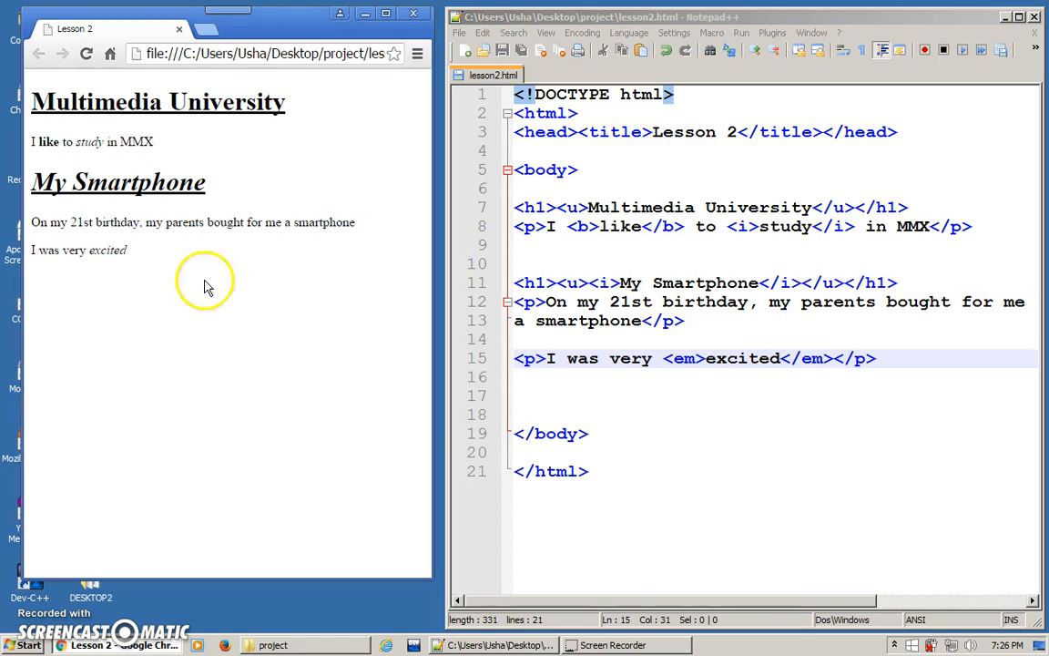
{"action": "double_click", "coordinate": [107, 249]}
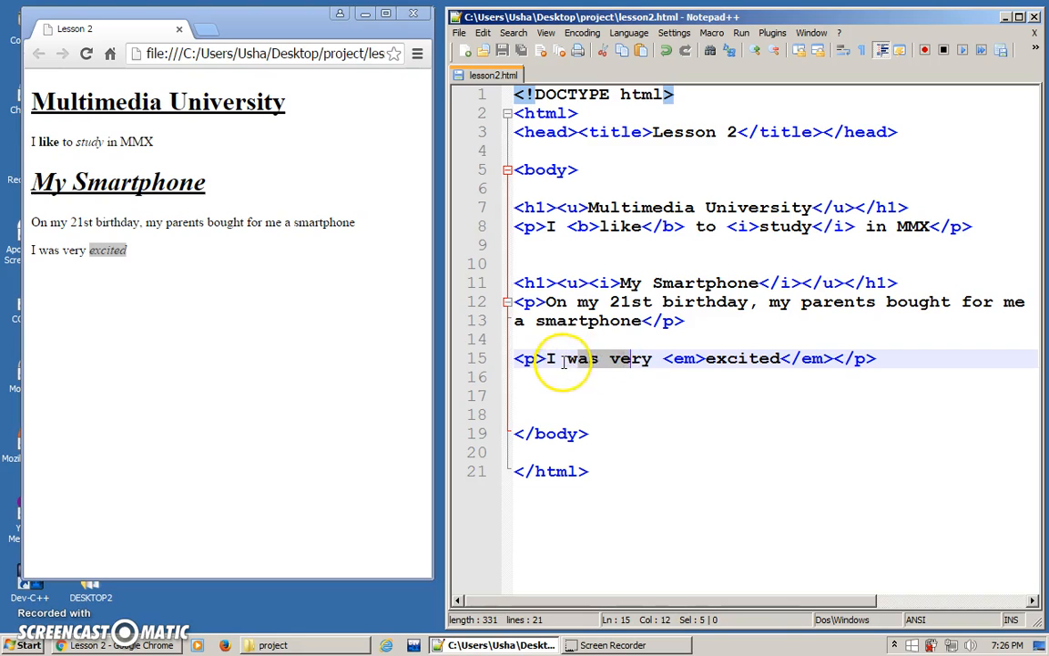
Wrap 'was very' in <strong></strong> and confirm it renders bold in Chrome.
{"action": "type", "text": "<strong>"}
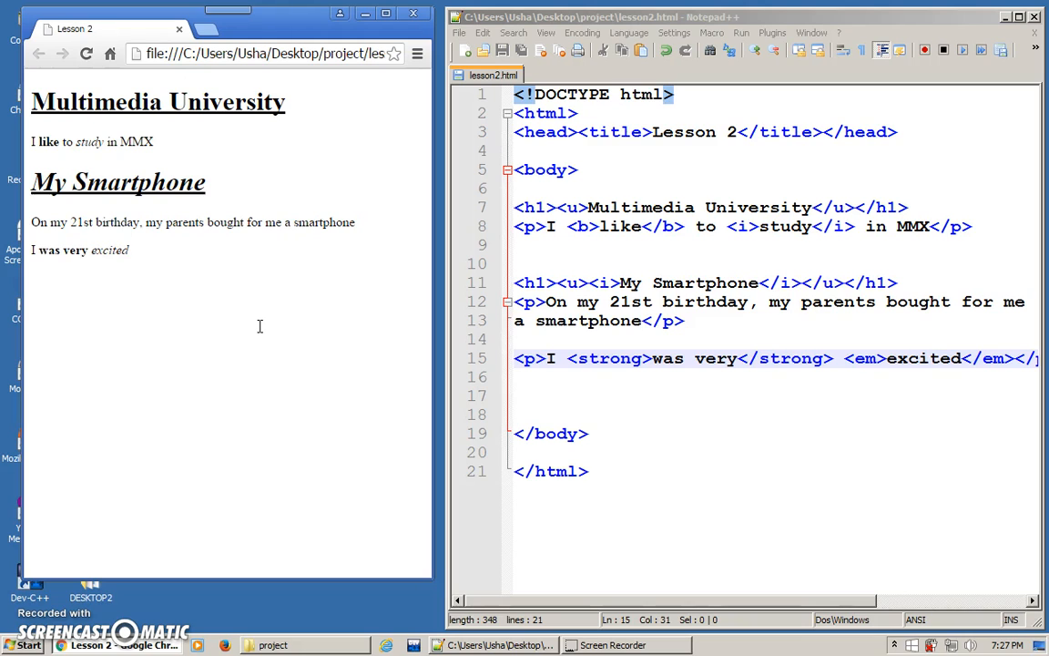
{"action": "double_click", "coordinate": [58, 249]}
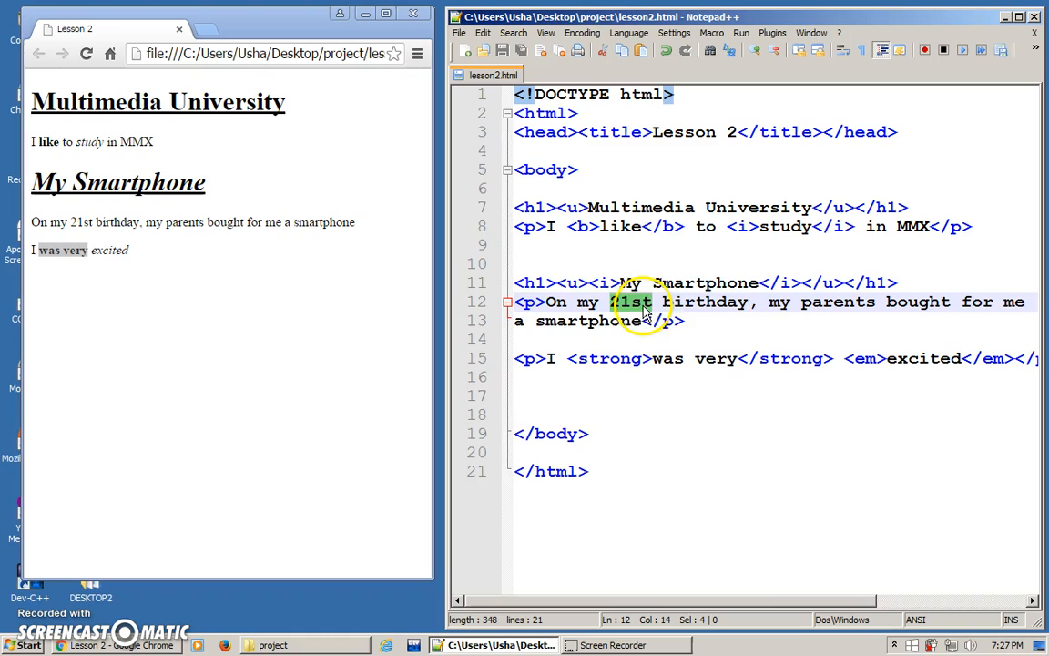
Wrap the 'st' of 21st in <sup></sup> in the birthday sentence.
{"action": "left_click", "coordinate": [638, 303]}
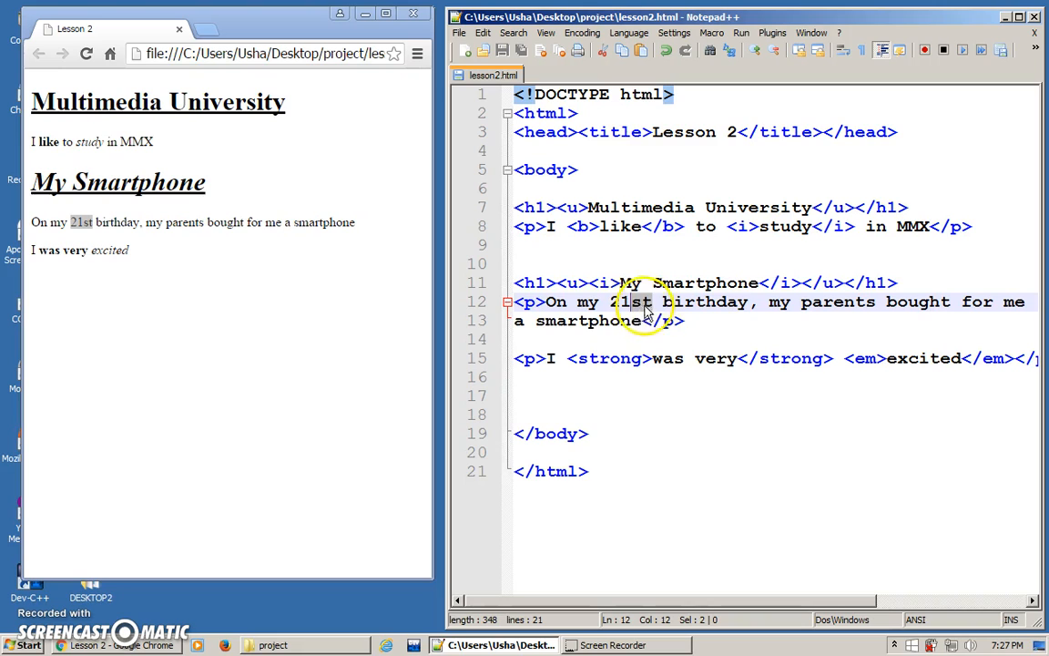
{"action": "left_click", "coordinate": [637, 302]}
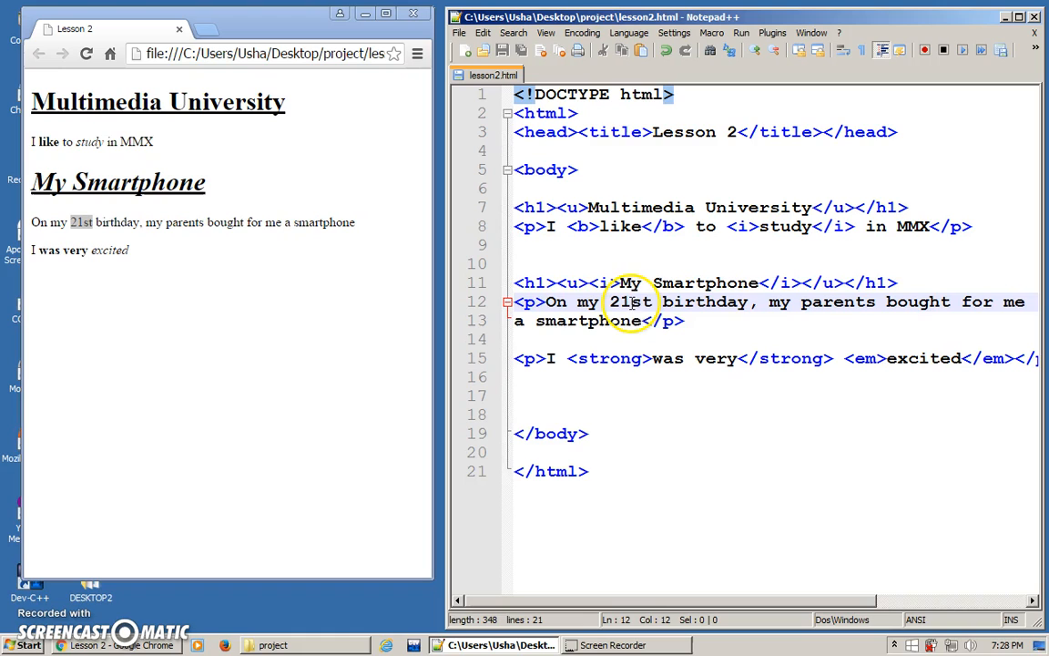
{"action": "type", "text": "<s"}
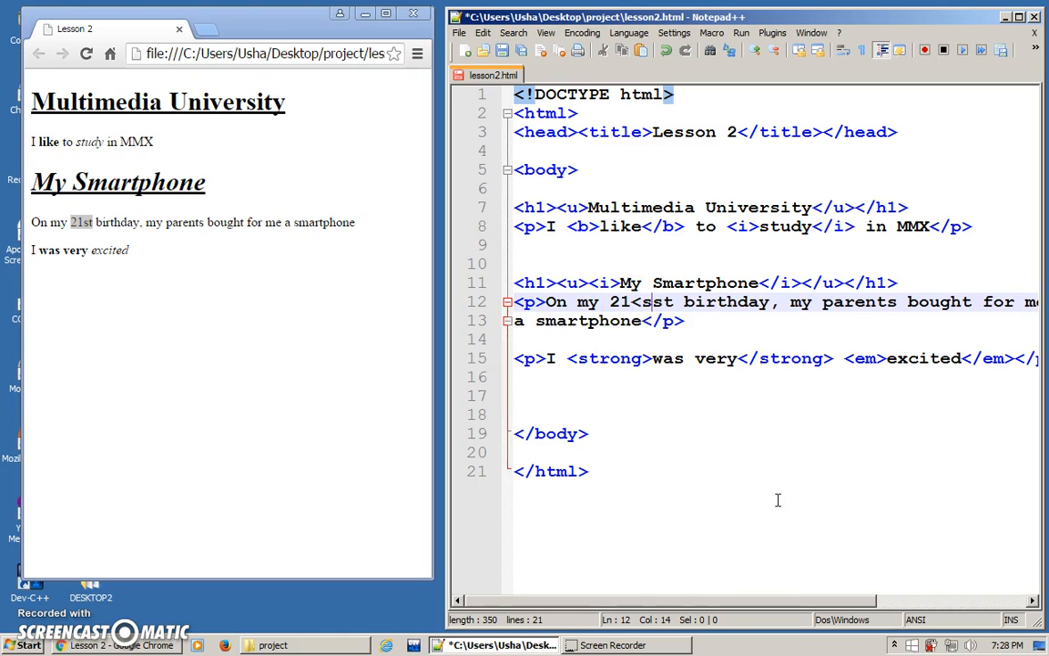
{"action": "type", "text": "sup>"}
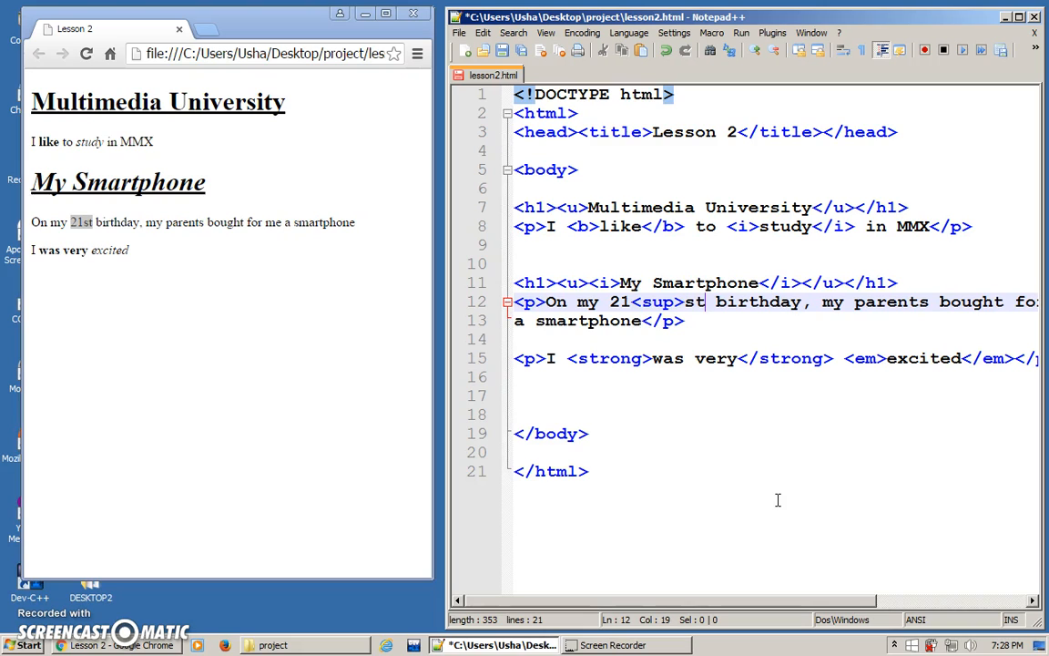
{"action": "type", "text": "</sup>"}
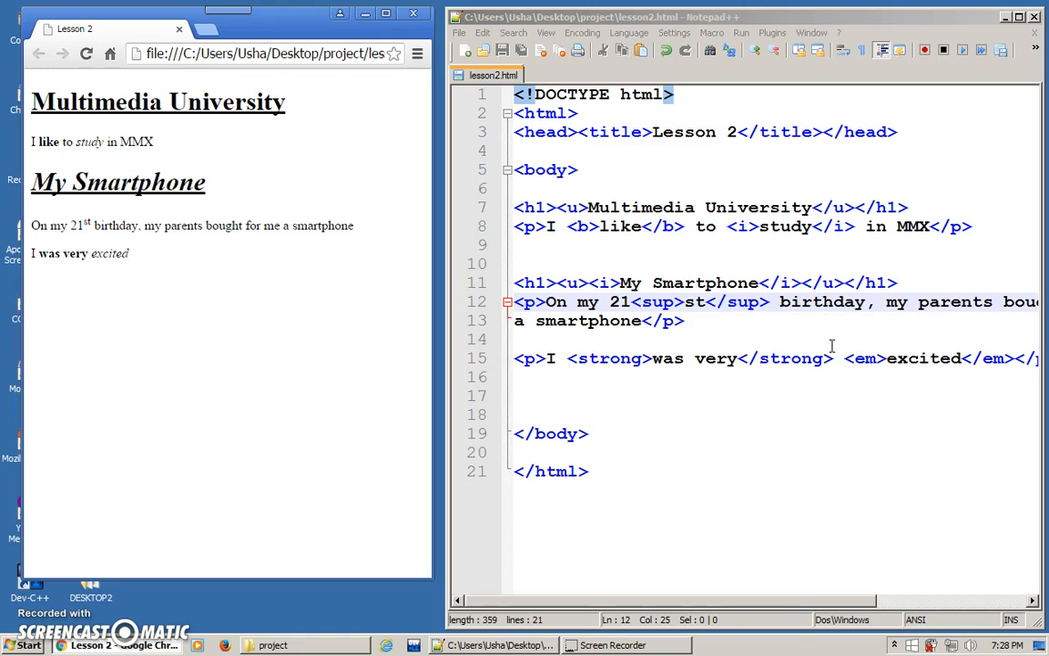
{"action": "mouse_move", "coordinate": [855, 321]}
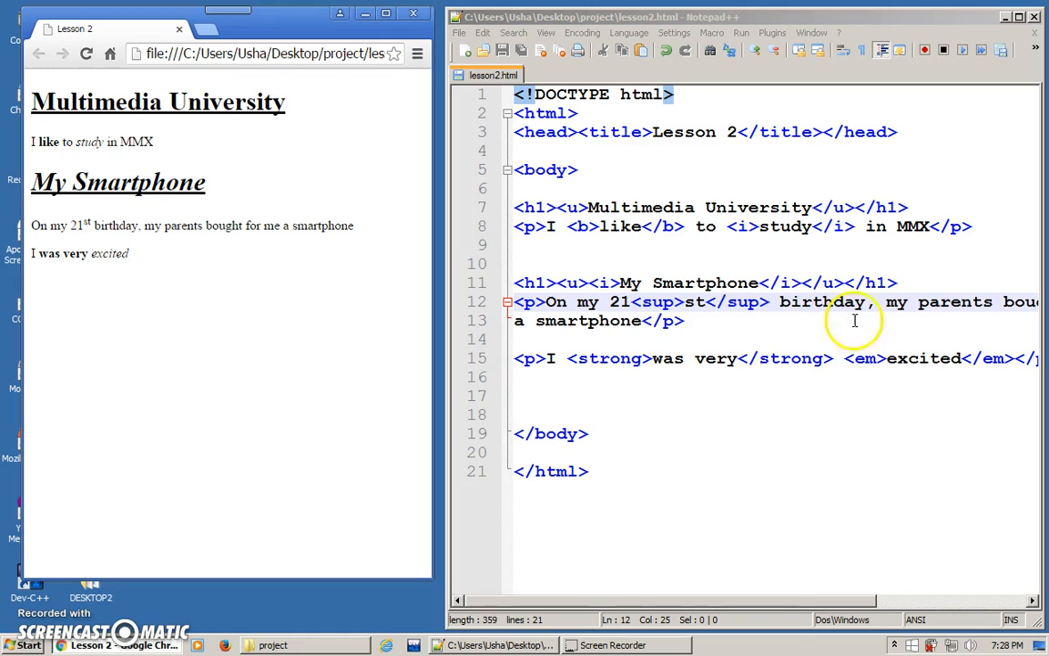
{"action": "mouse_move", "coordinate": [180, 275]}
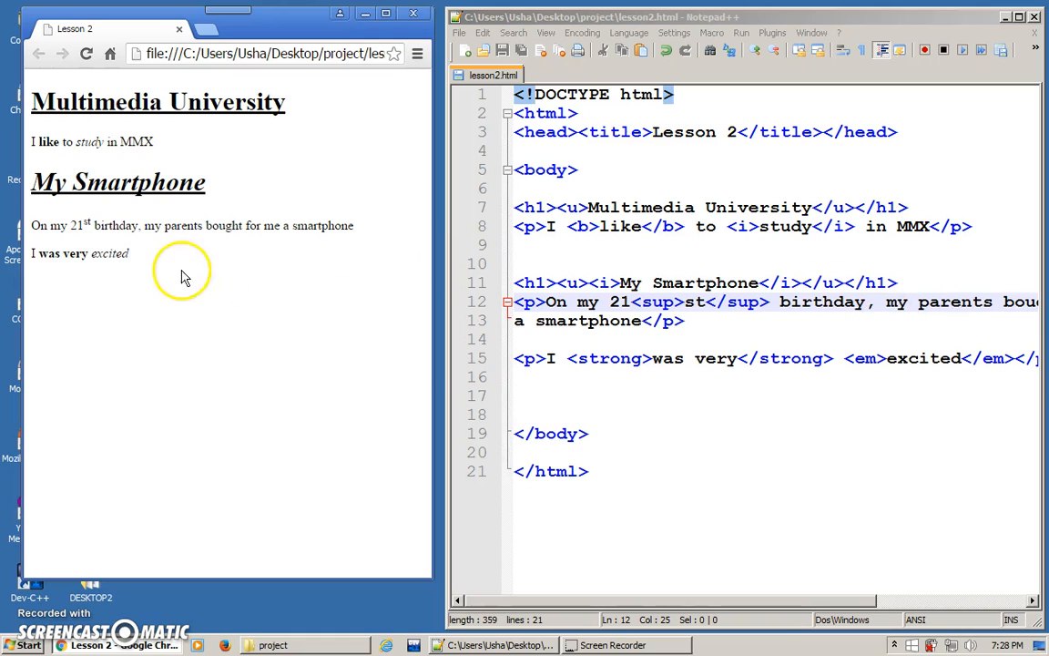
{"action": "double_click", "coordinate": [151, 226]}
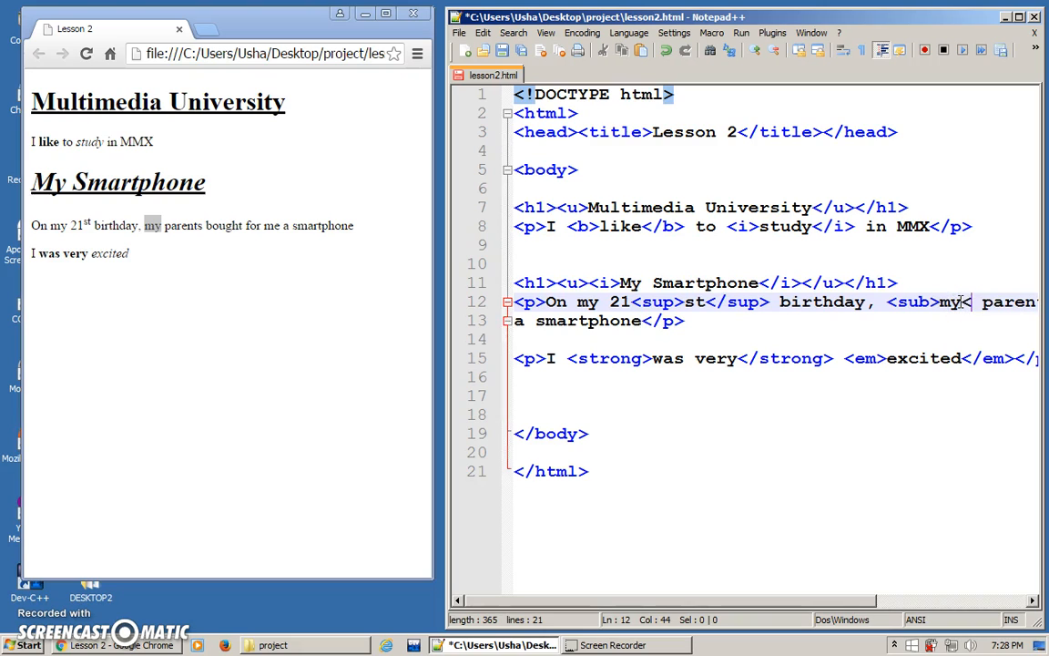
{"action": "type", "text": "</sub>"}
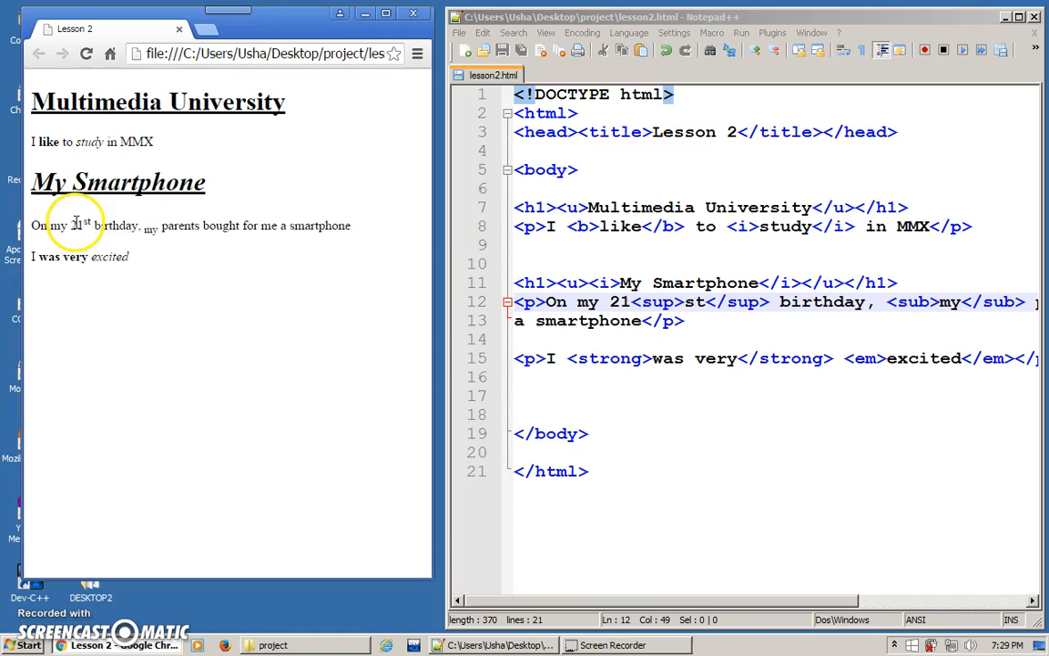
{"action": "mouse_move", "coordinate": [155, 256]}
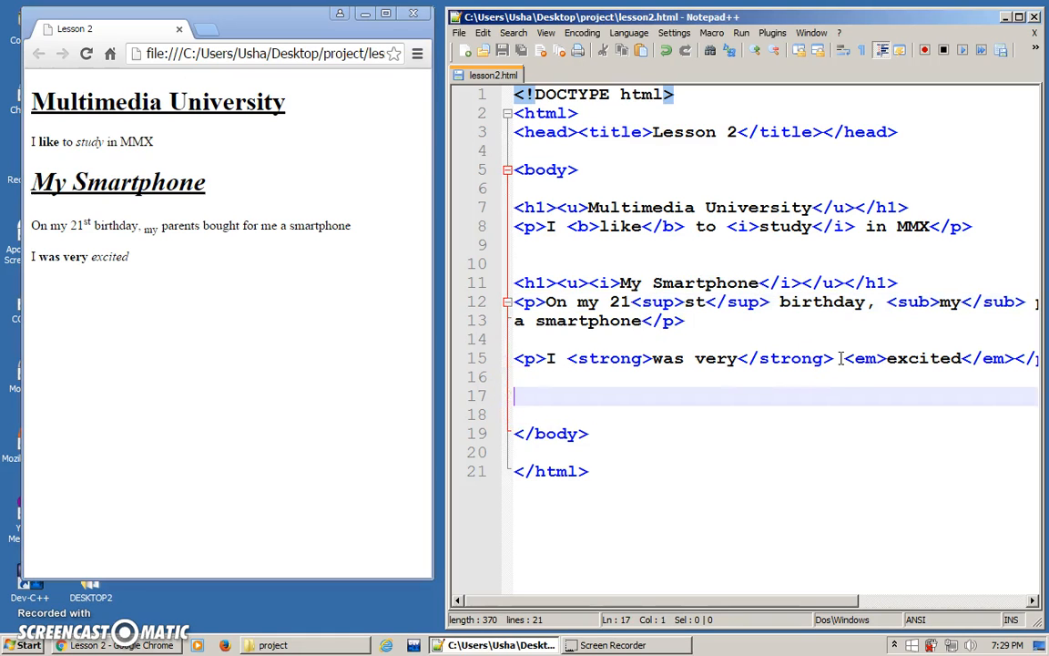
Write the paragraph <p>Normal price RM3.40RM2.90<p> on line 17.
{"action": "type", "text": "<"}
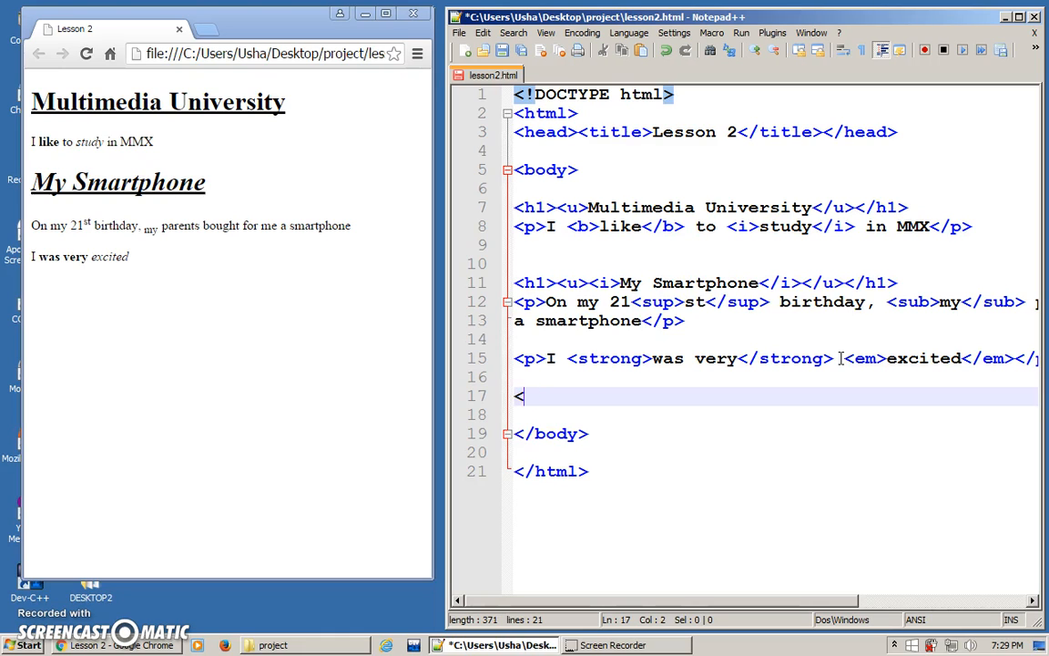
{"action": "type", "text": "p>Normal"}
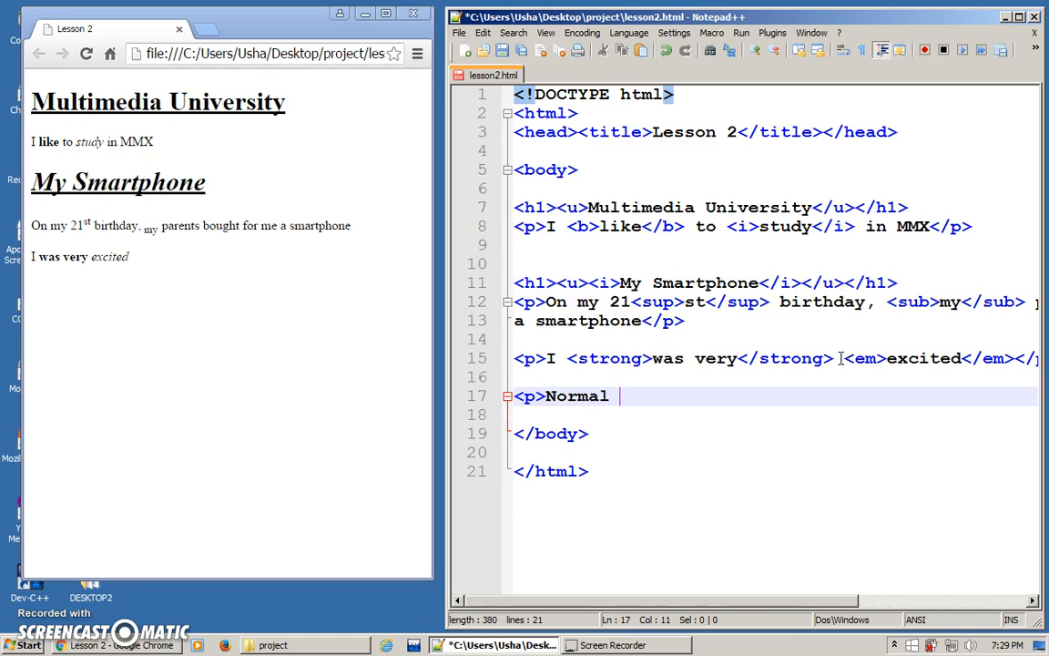
{"action": "type", "text": "price R"}
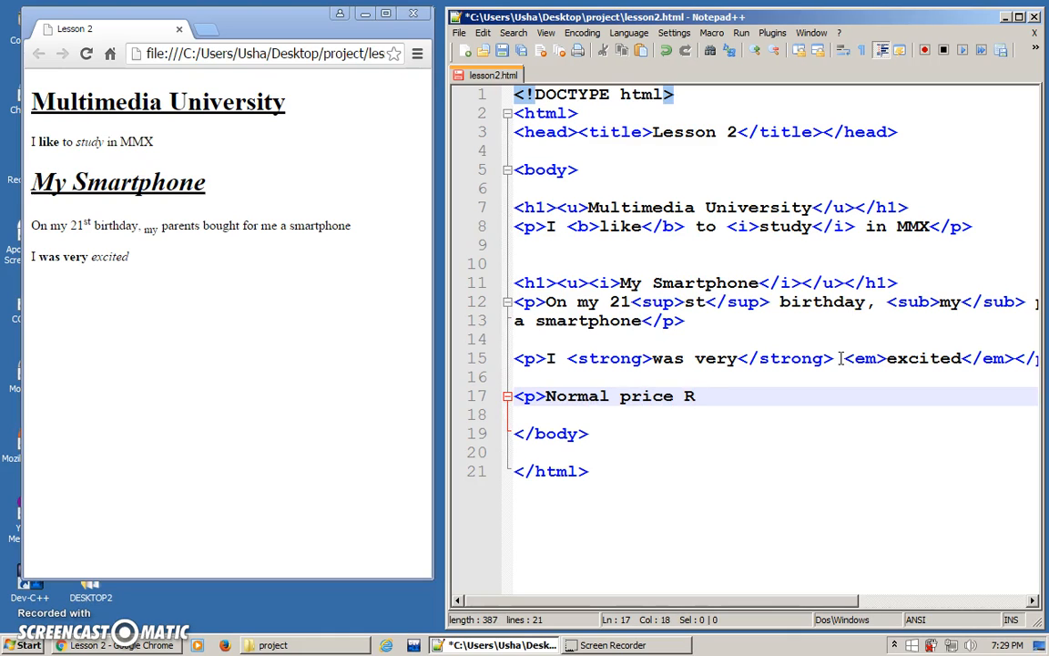
{"action": "type", "text": "M3.40"}
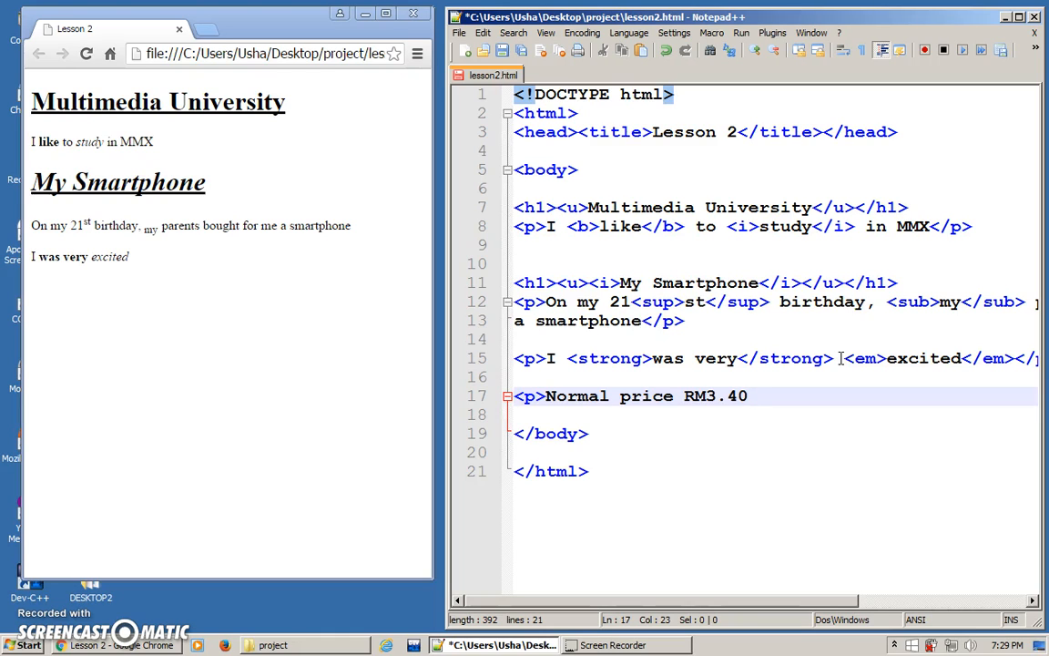
{"action": "type", "text": "<p>"}
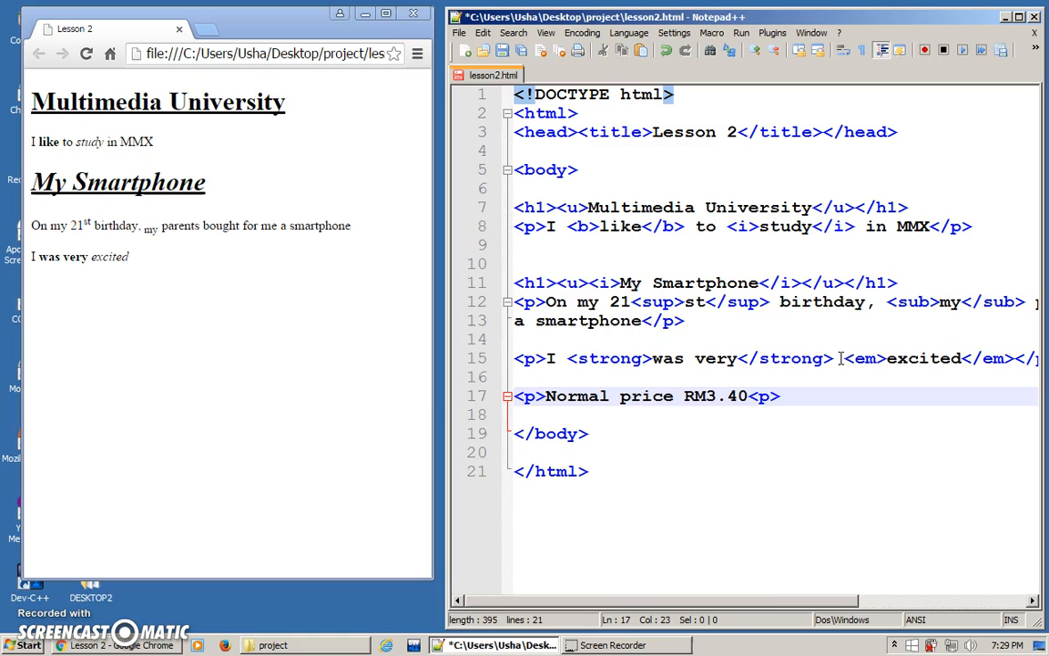
{"action": "type", "text": "RM"}
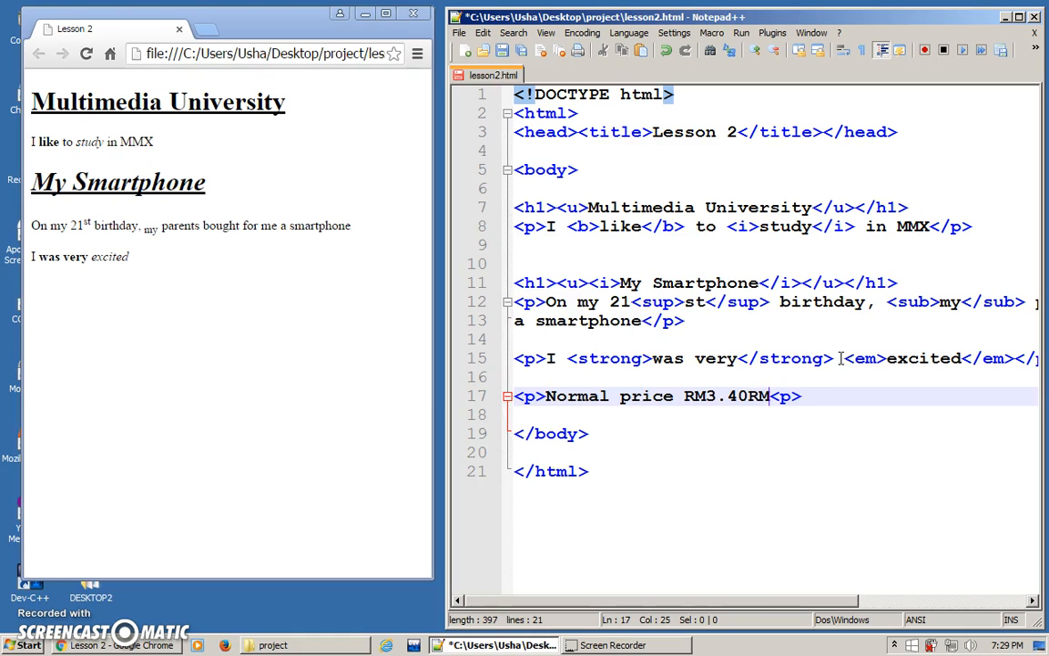
{"action": "type", "text": "2.90"}
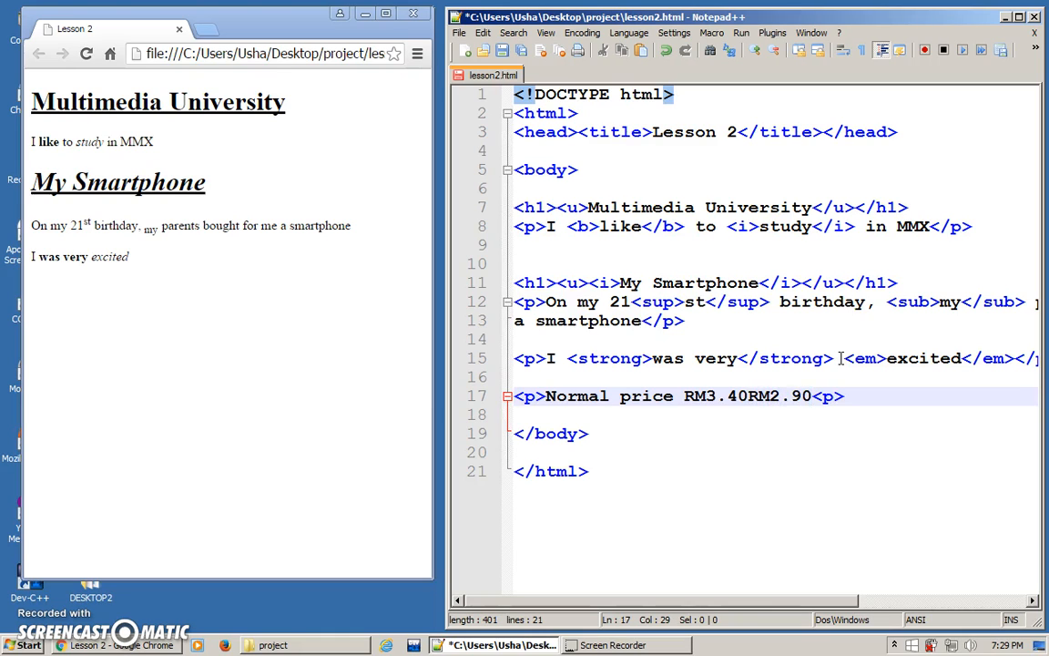
Select the old price RM3.40 and check RM2.90 in the refreshed Chrome preview.
{"action": "left_click", "coordinate": [685, 396]}
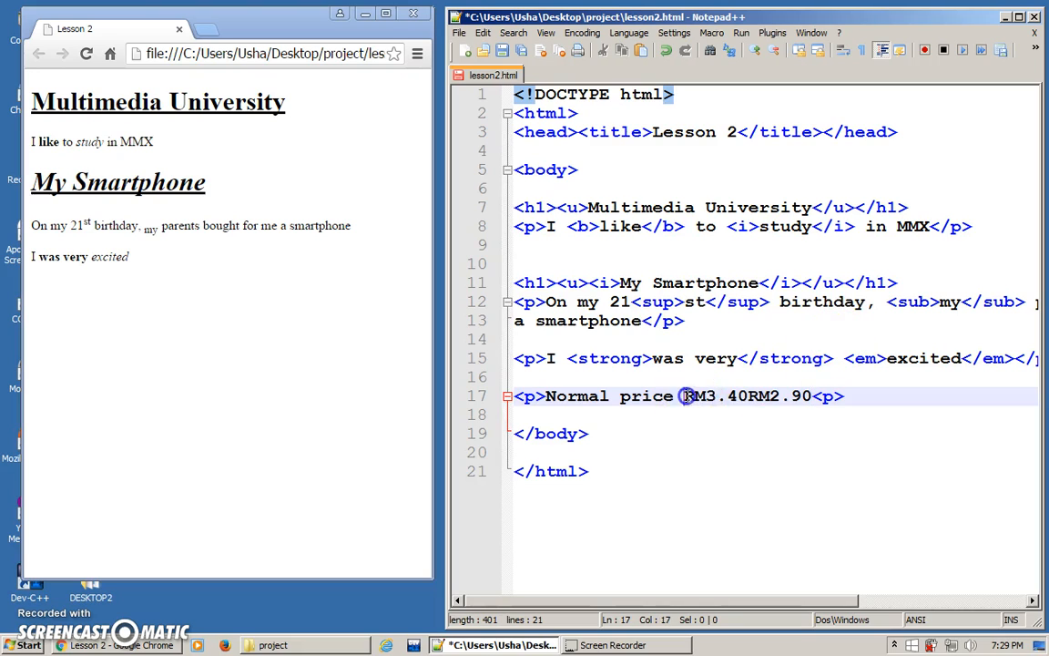
{"action": "left_click_drag", "start_coordinate": [684, 395], "coordinate": [739, 395]}
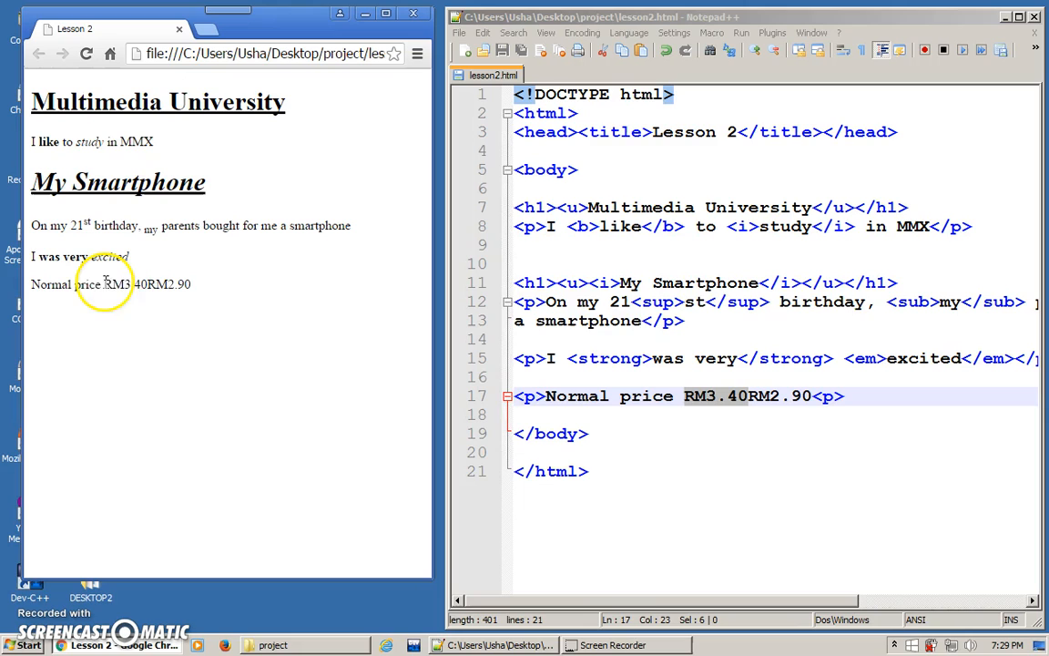
{"action": "double_click", "coordinate": [126, 284]}
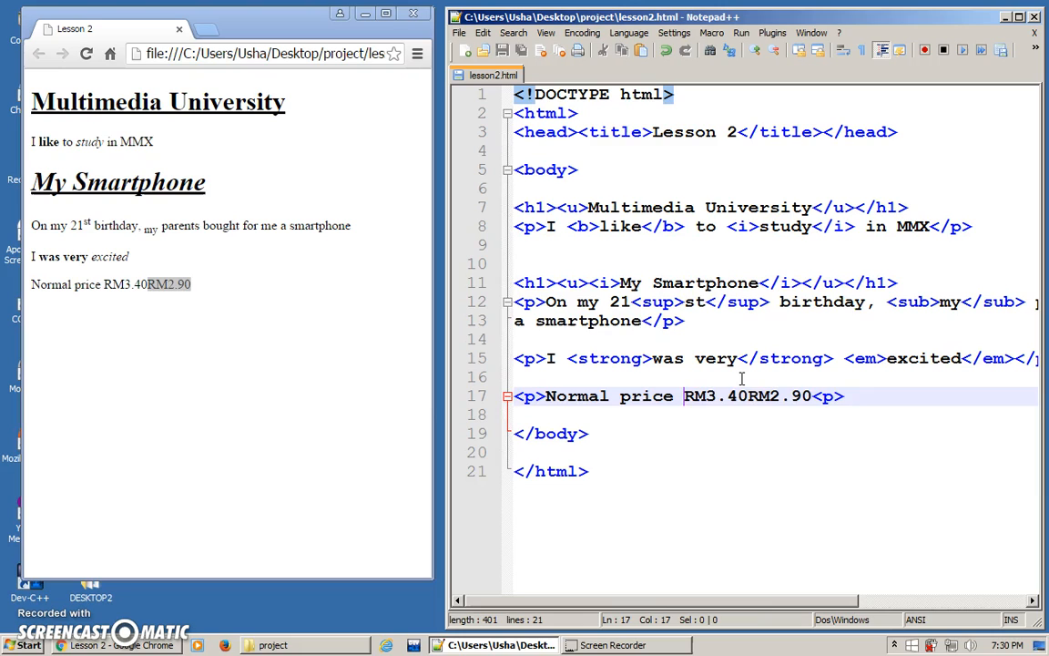
Wrap RM3.40 in <del></del> and RM2.90 in <ins> tags on the price paragraph.
{"action": "type", "text": "<del"}
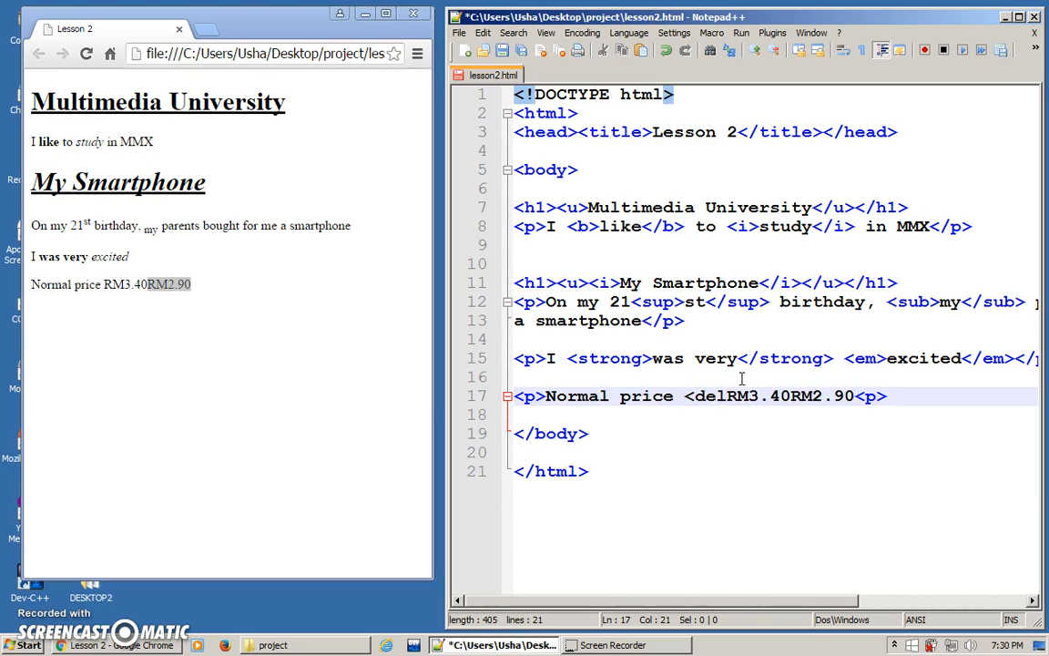
{"action": "type", "text": ">"}
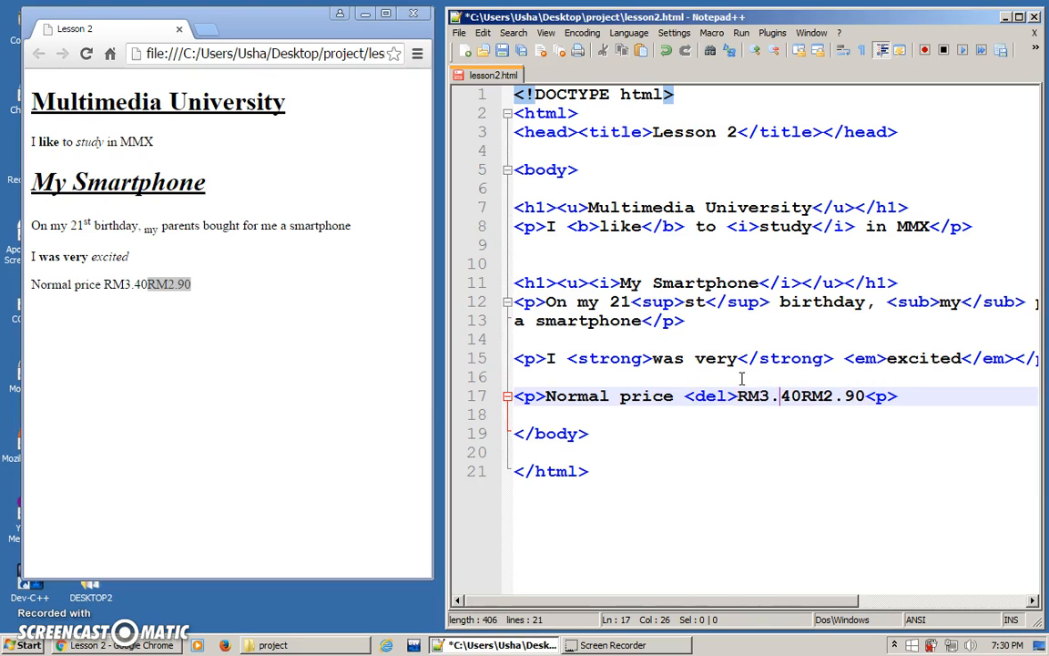
{"action": "type", "text": "</del>"}
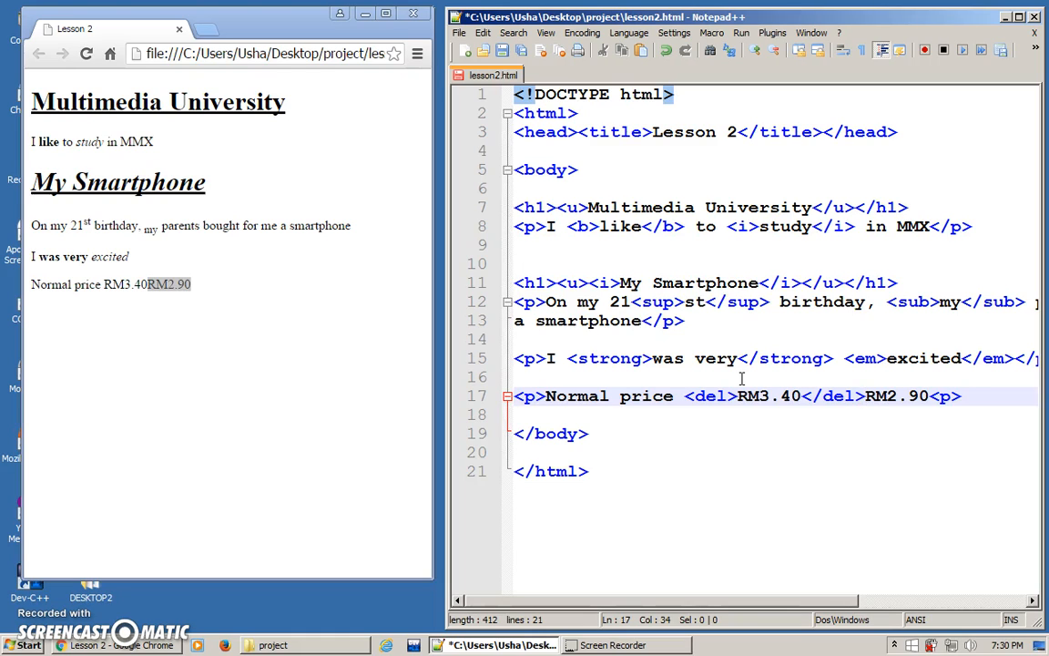
{"action": "type", "text": "<ins>"}
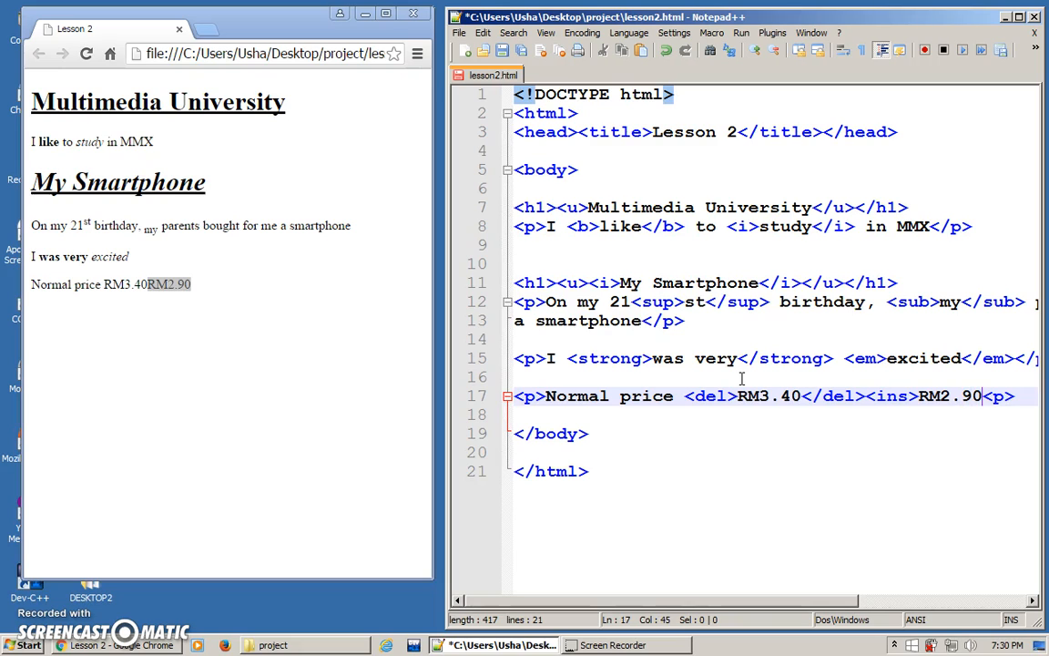
{"action": "type", "text": "ins"}
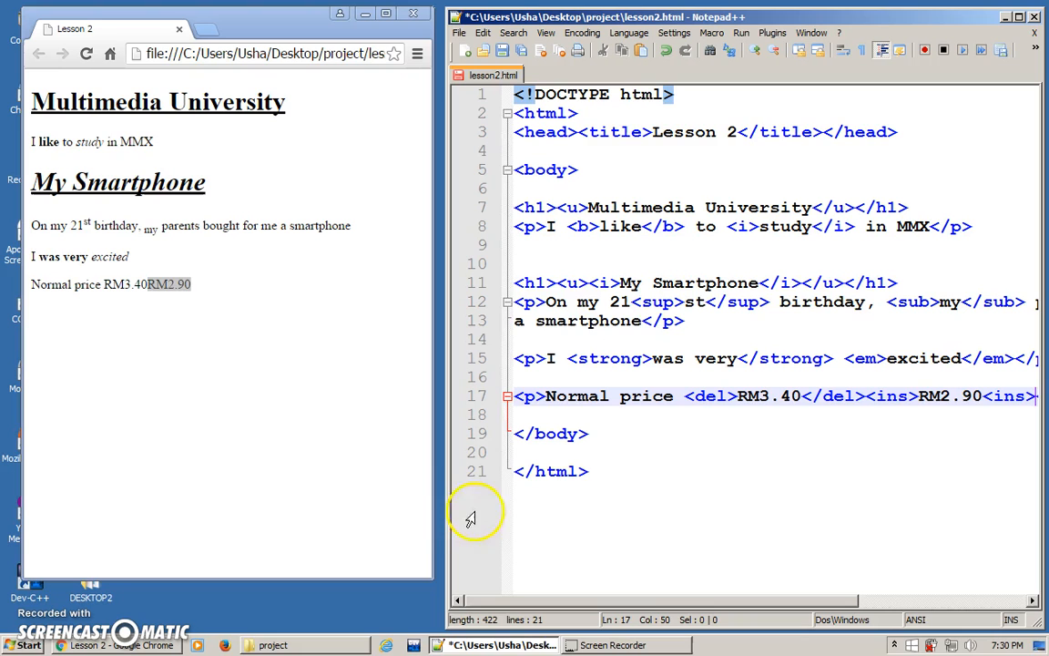
{"action": "mouse_move", "coordinate": [448, 532]}
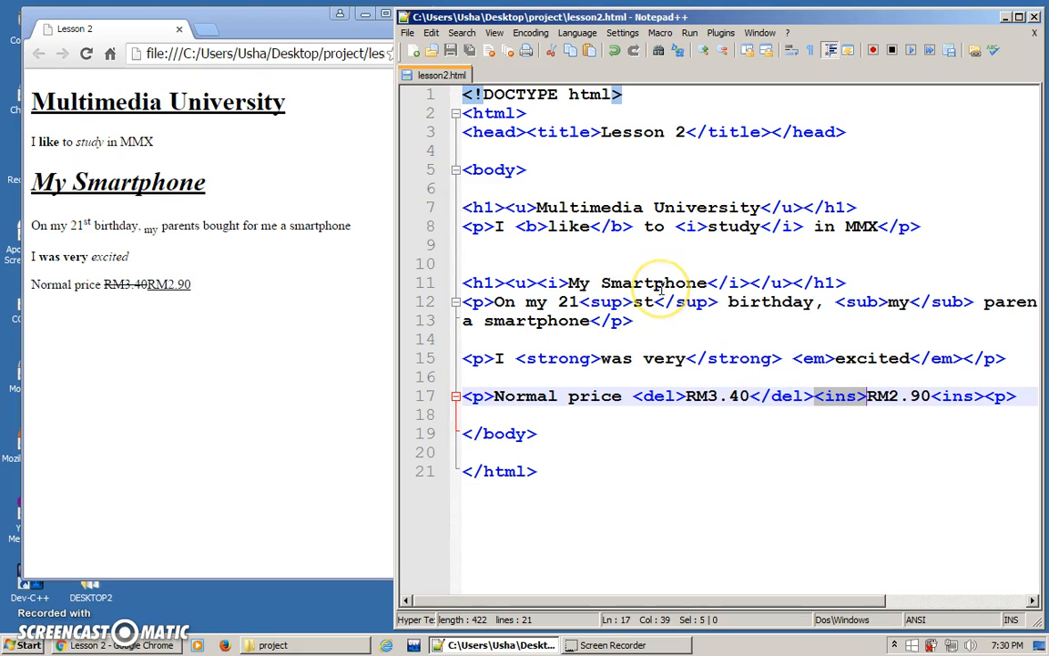
{"action": "mouse_move", "coordinate": [650, 272]}
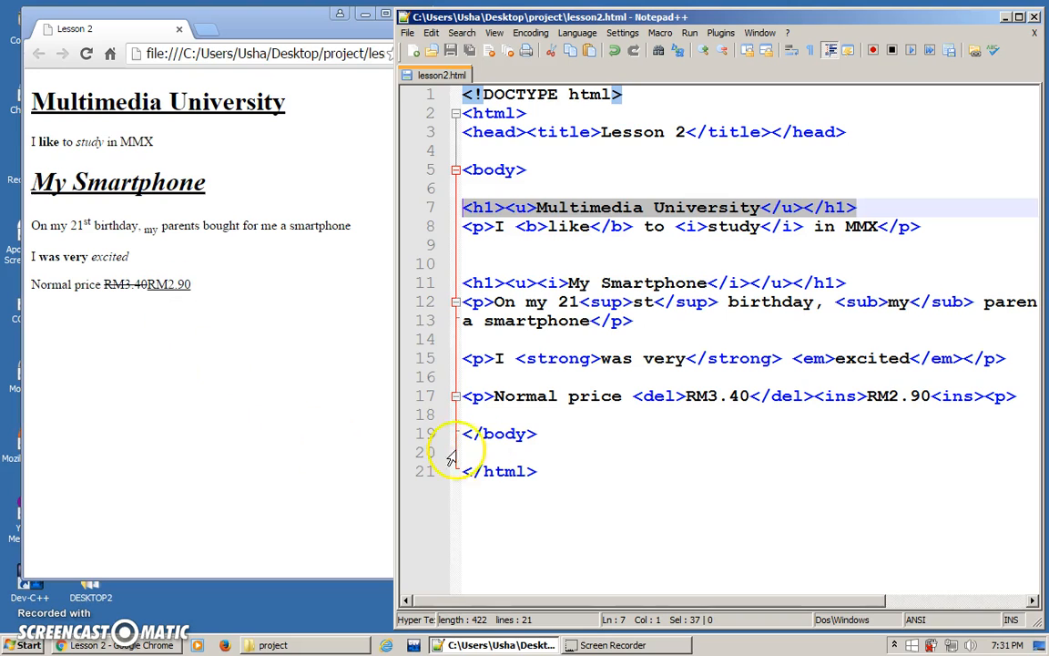
Wrap the word price in <mark> tags and refresh Chrome to see it highlighted.
{"action": "left_click", "coordinate": [622, 395]}
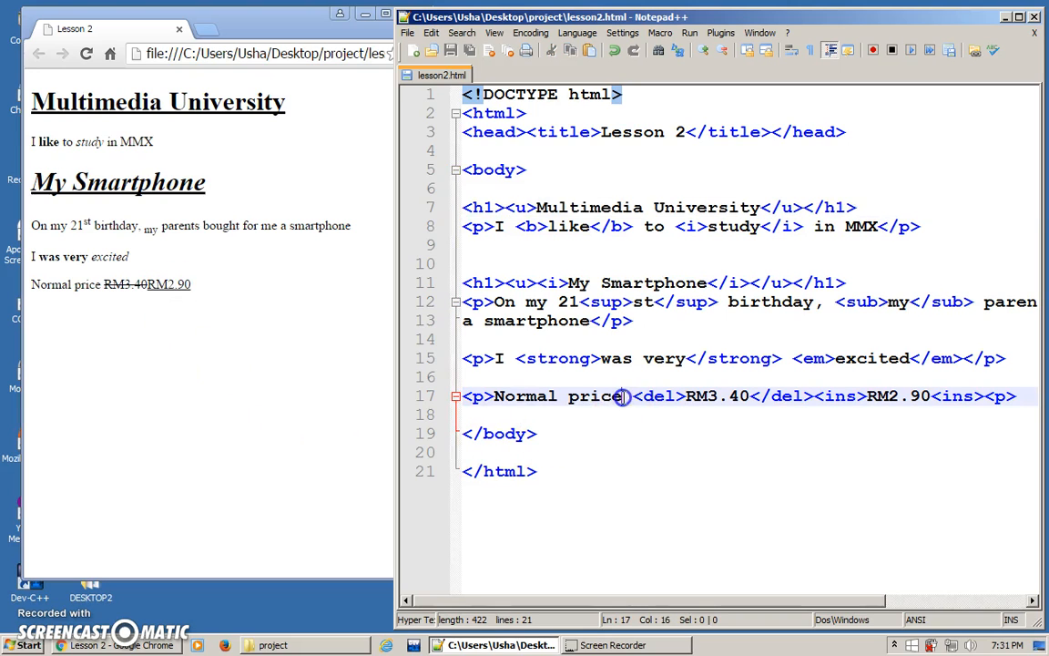
{"action": "double_click", "coordinate": [592, 395]}
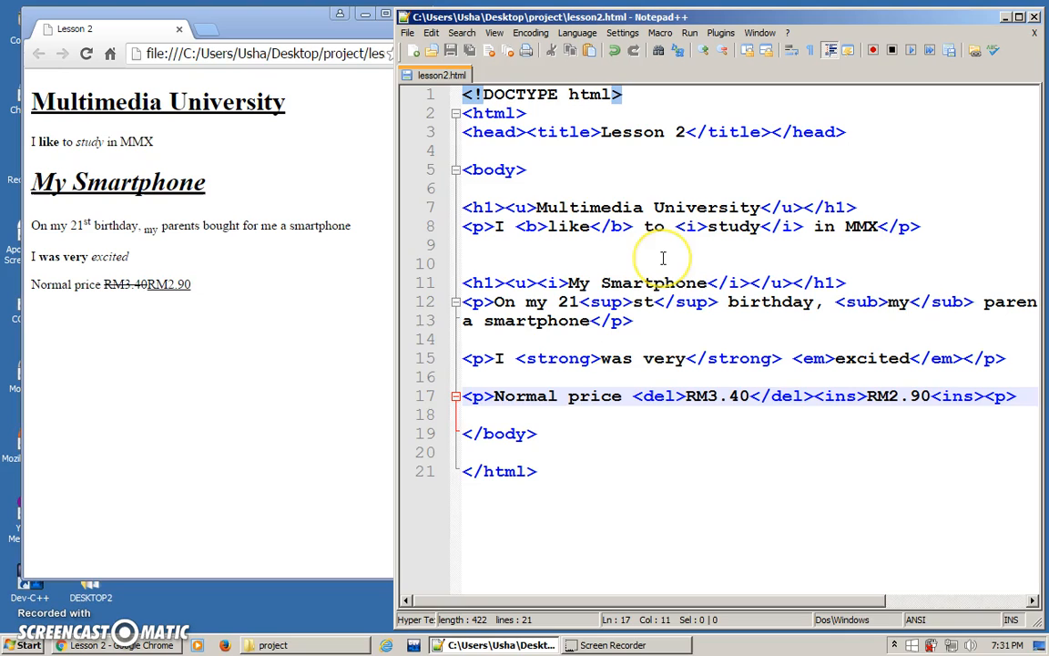
{"action": "type", "text": "mar>"}
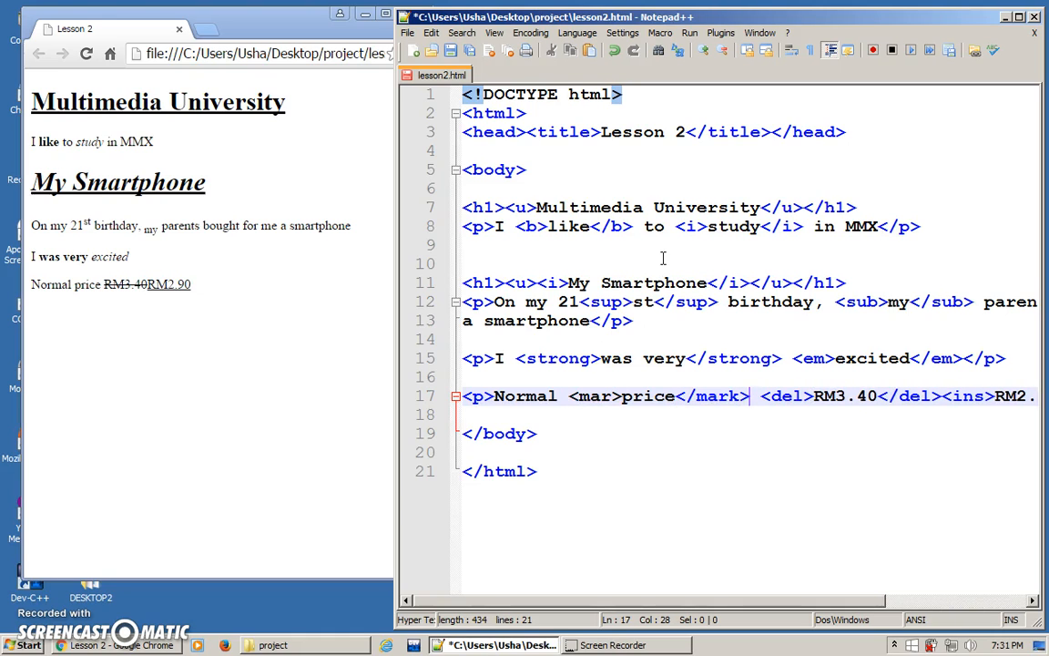
{"action": "left_click", "coordinate": [615, 395]}
{"action": "type", "text": "k"}
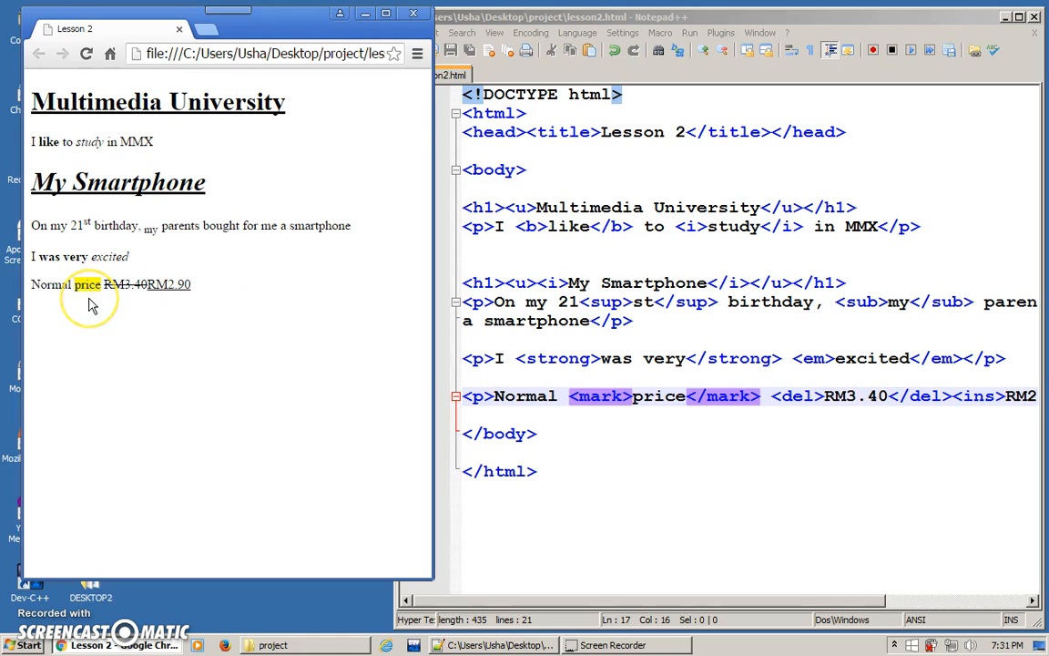
{"action": "mouse_move", "coordinate": [100, 310]}
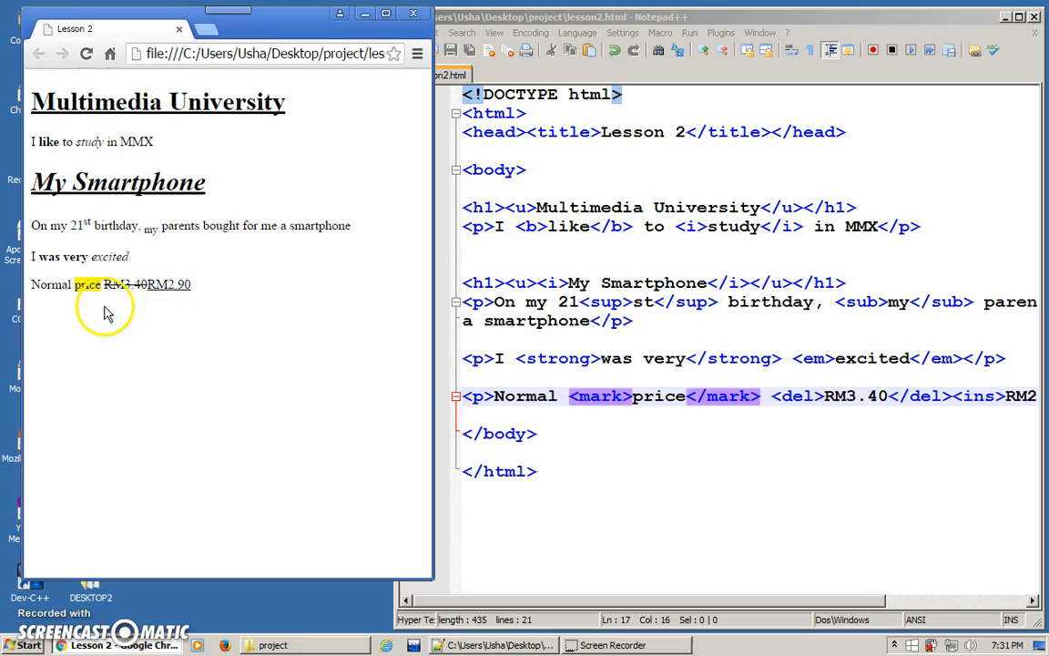